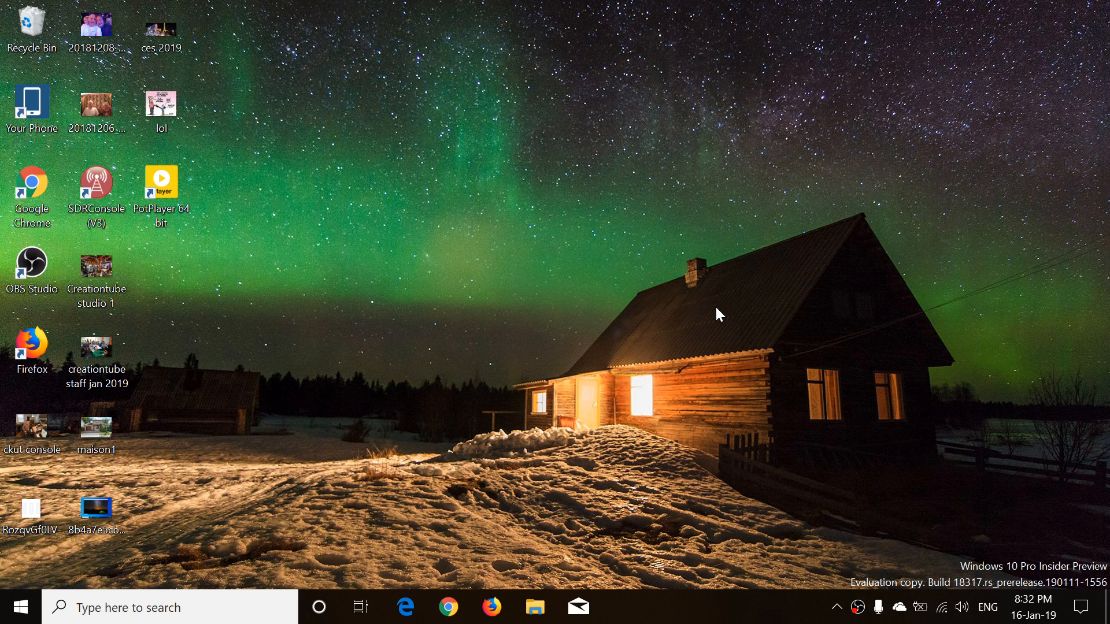
mouse_move(1025, 558)
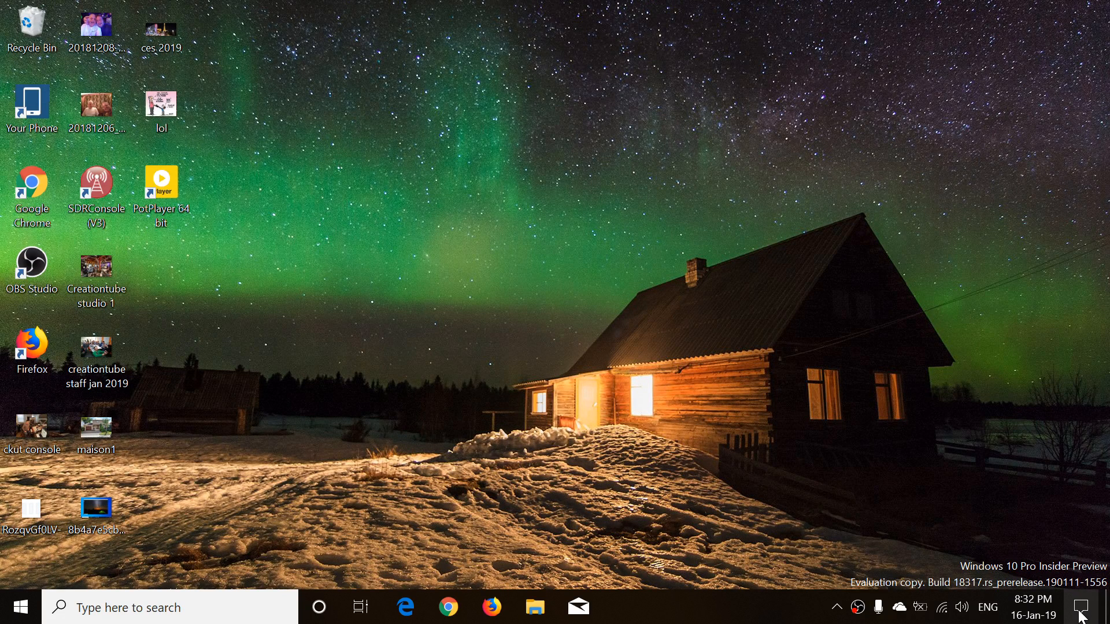
mouse_move(17, 607)
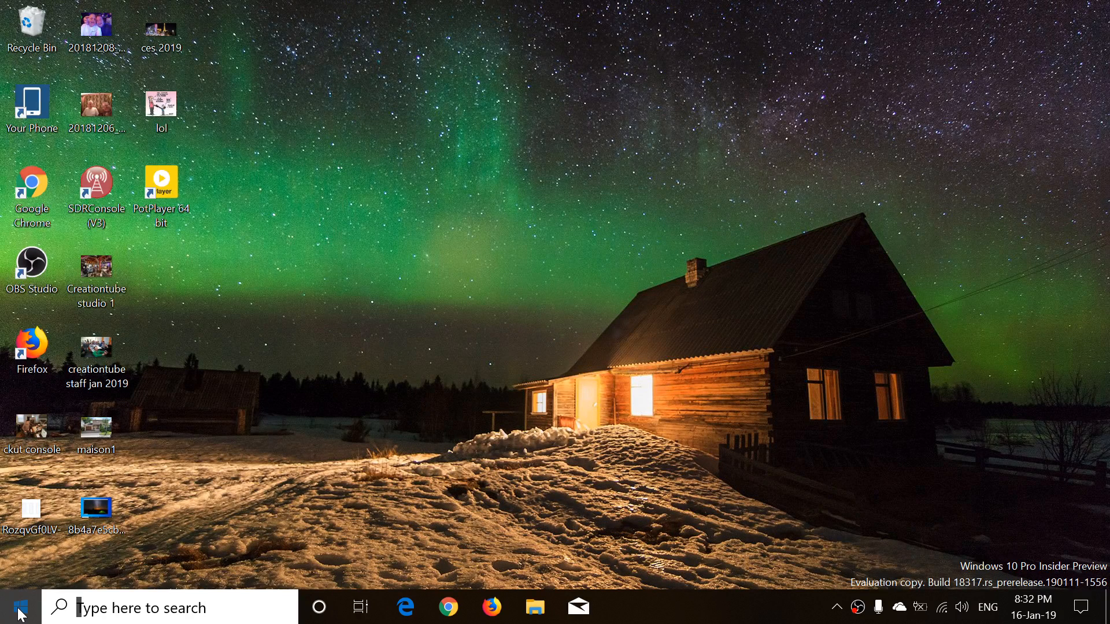
Show and hide the Start app list, then bring up search and Cortana separately from the taskbar.
click(14, 607)
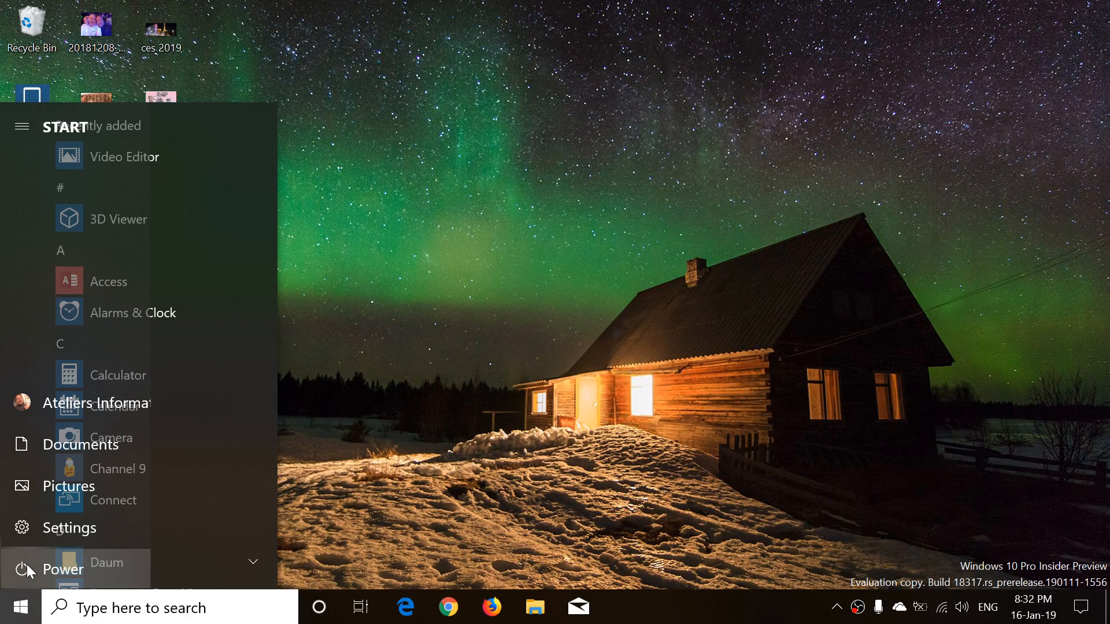
click(62, 569)
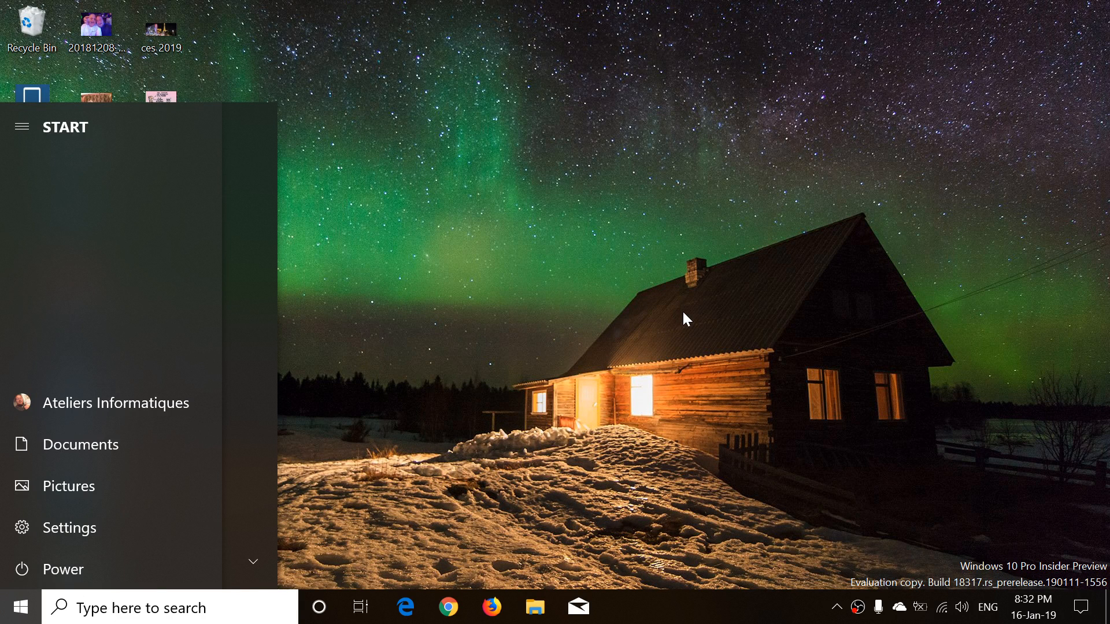
click(19, 607)
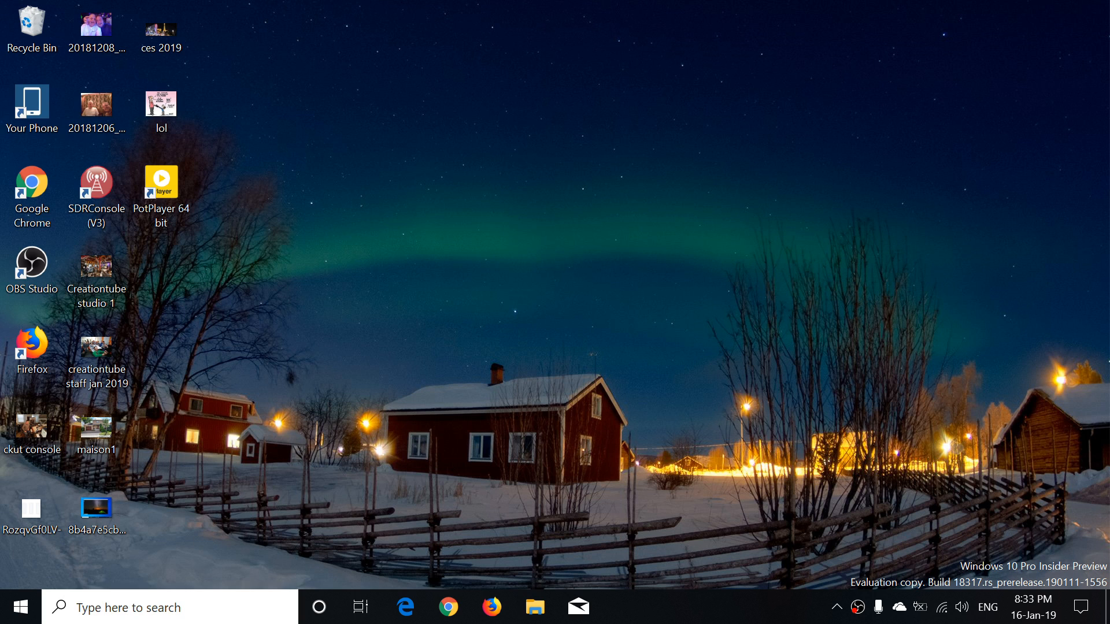
click(170, 607)
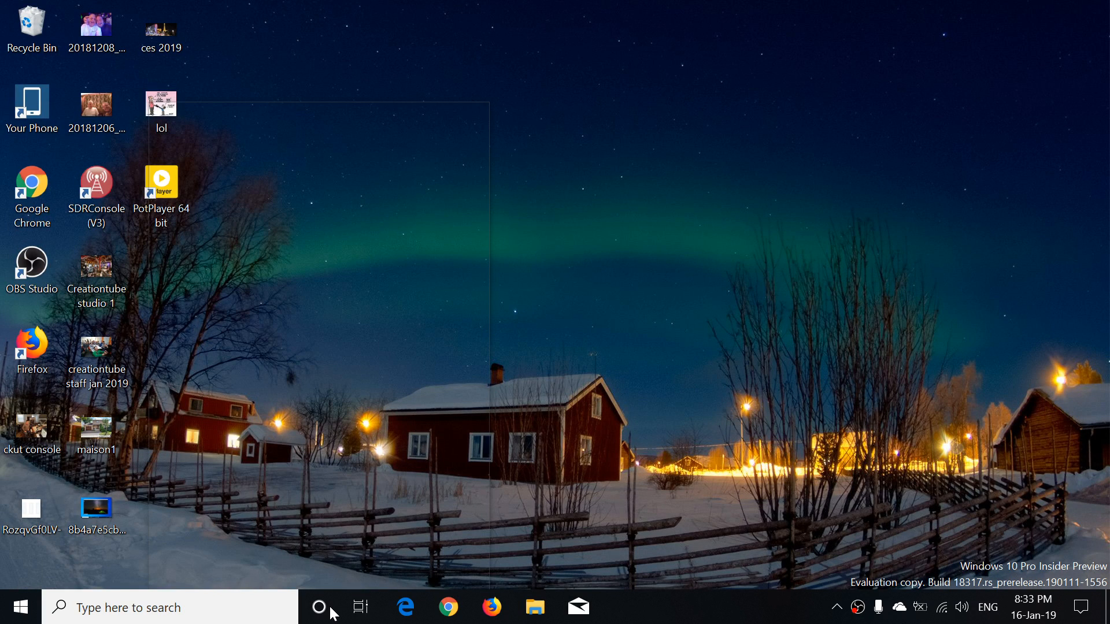
click(319, 607)
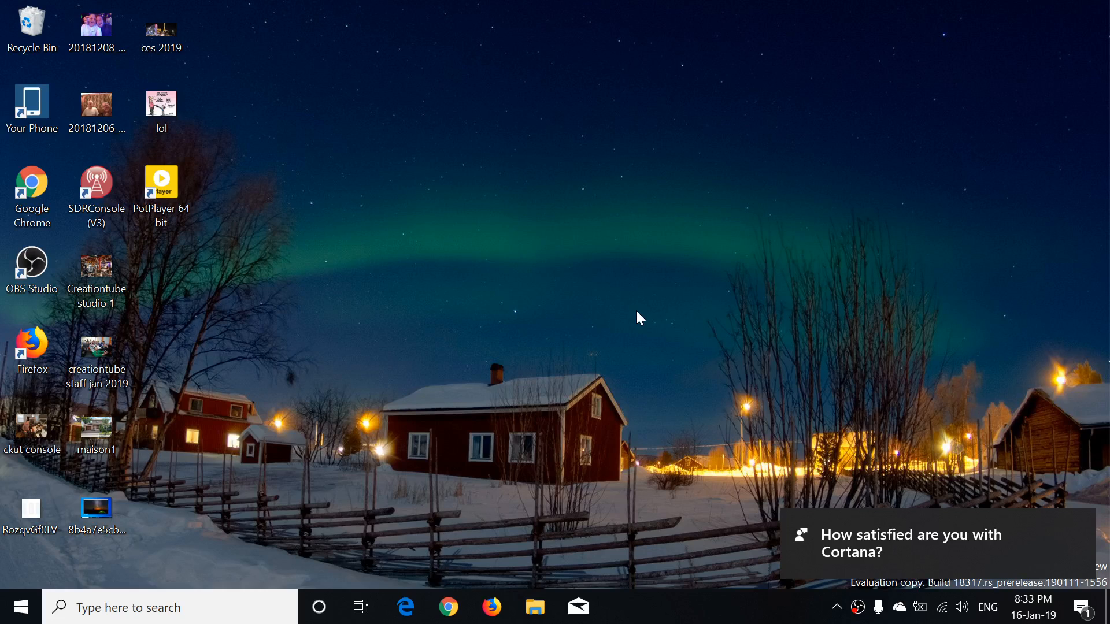
mouse_move(1082, 531)
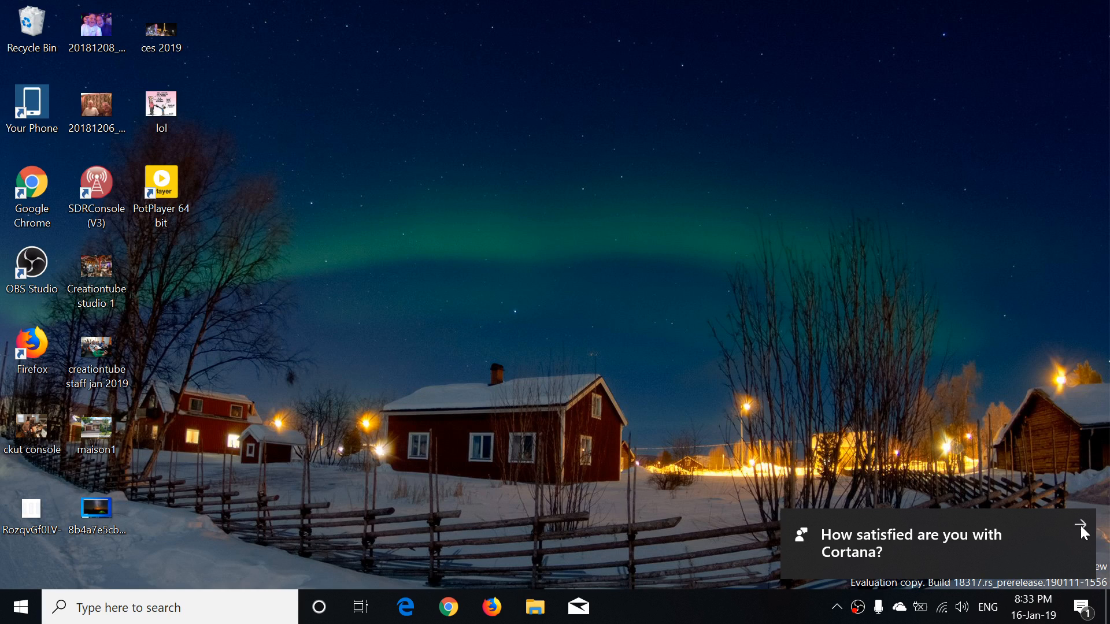
Dismiss the Cortana feedback notification, clear all in Action Center, and reach Settings home via All settings.
click(1082, 531)
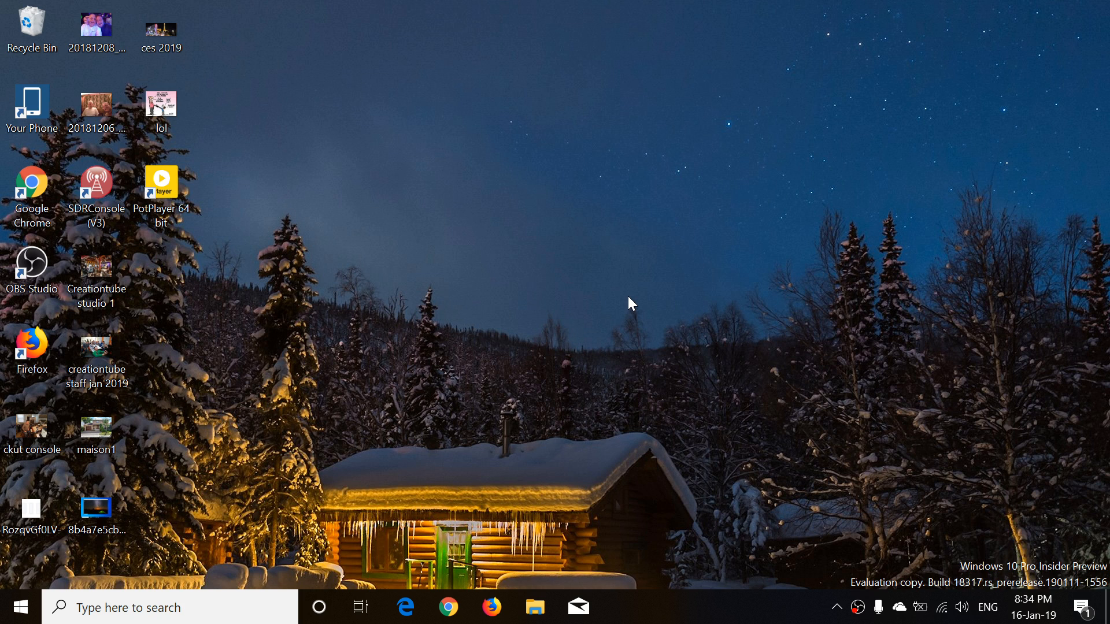
mouse_move(1094, 607)
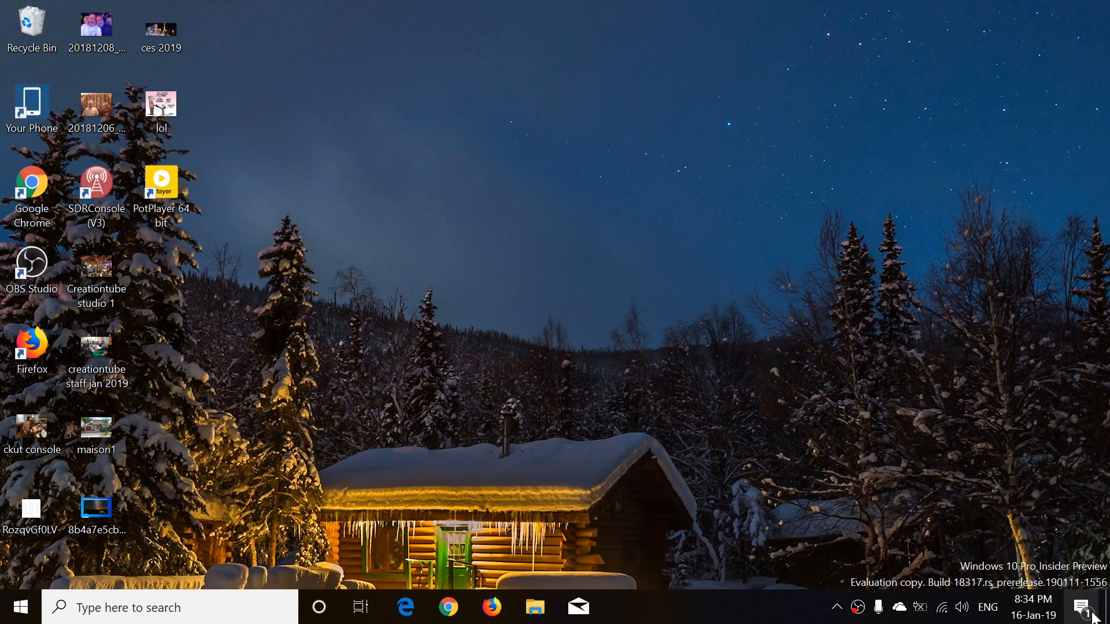
click(1082, 607)
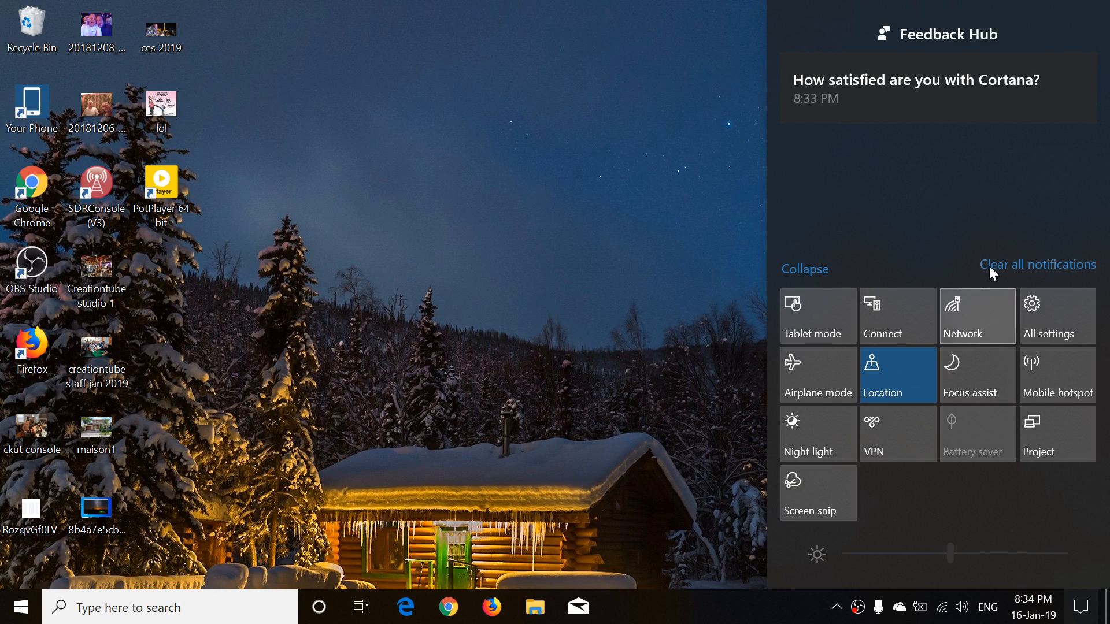
click(1038, 264)
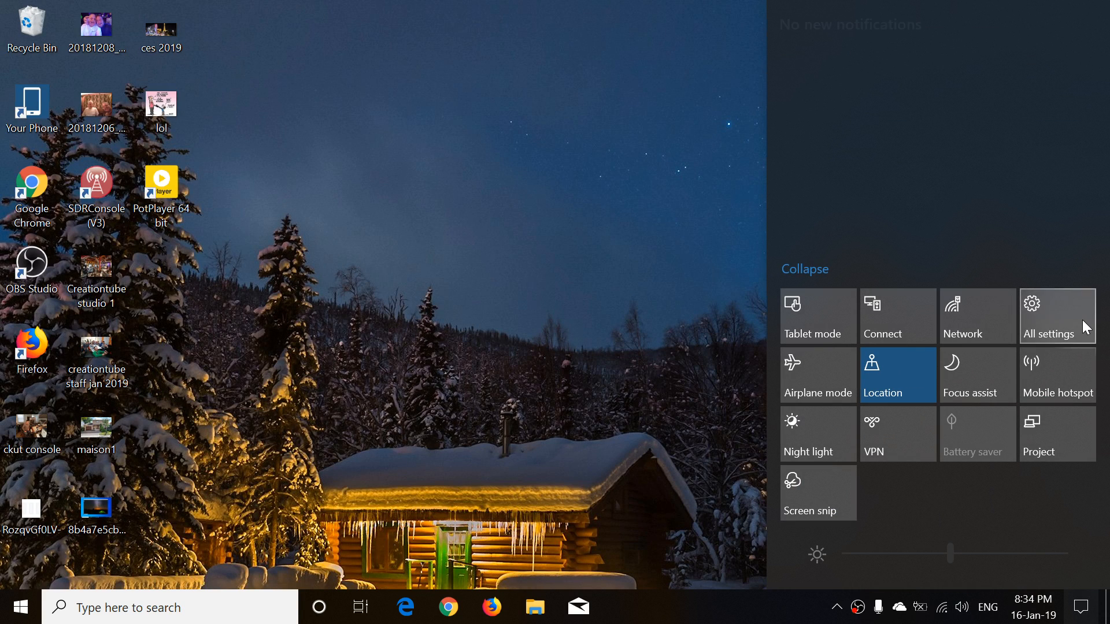
click(1057, 316)
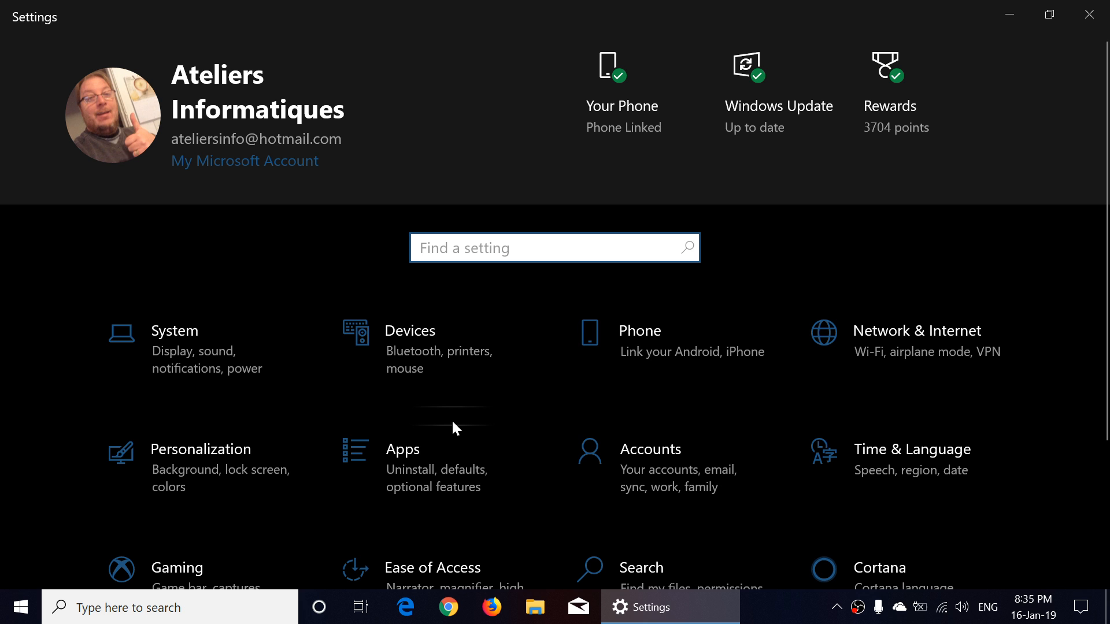
Search Settings for 'fonts' and go to the Font settings result under Personalization.
scroll(down, 3)
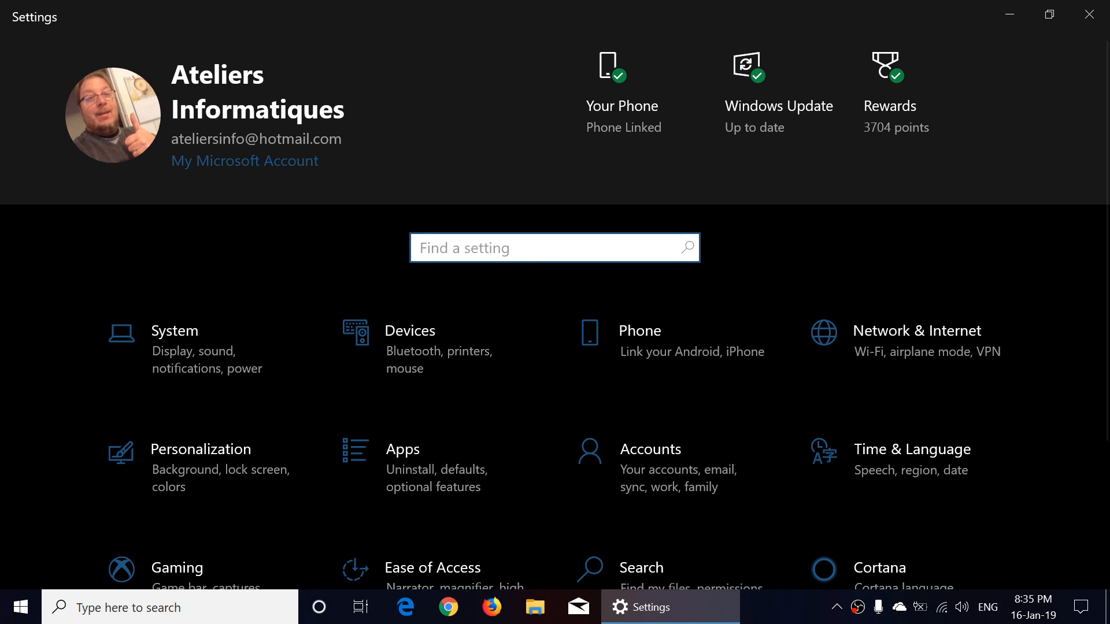
click(554, 247)
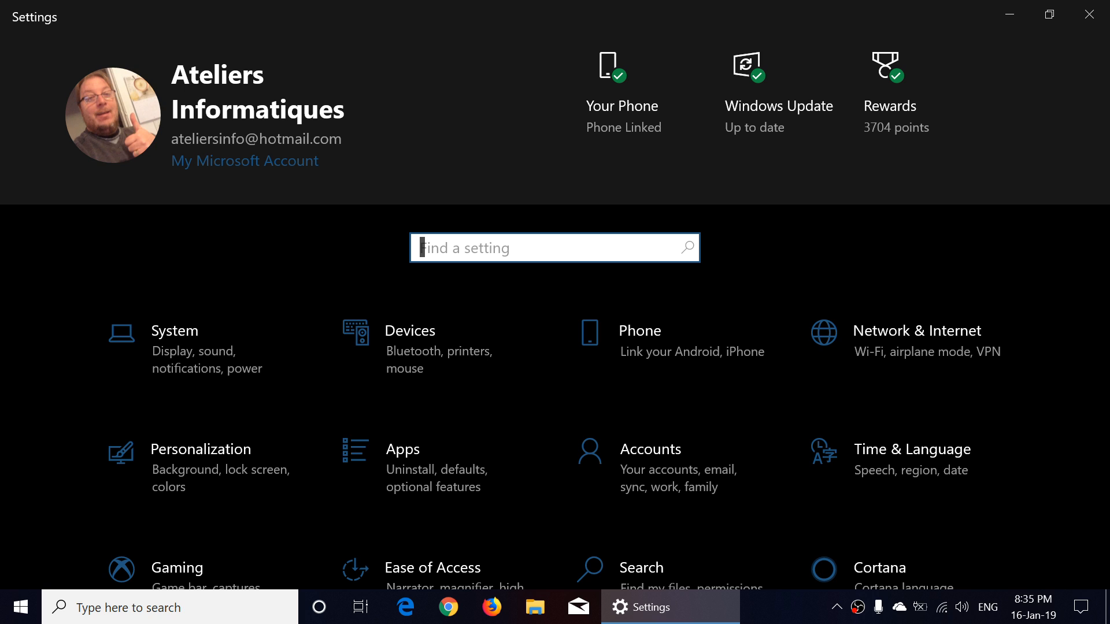
text(font)
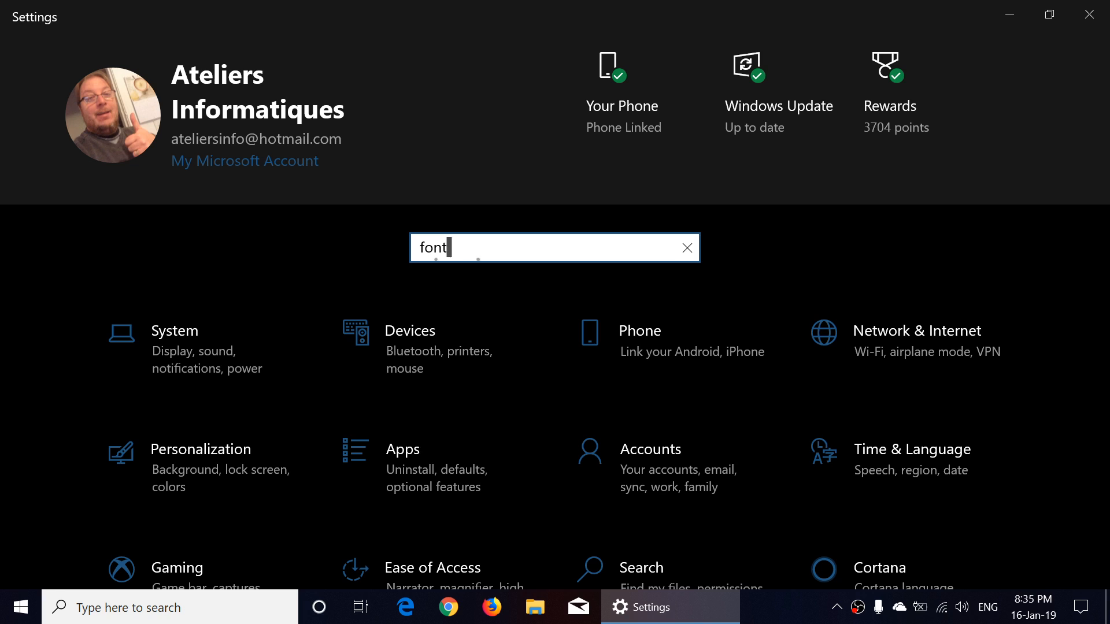
text(s)
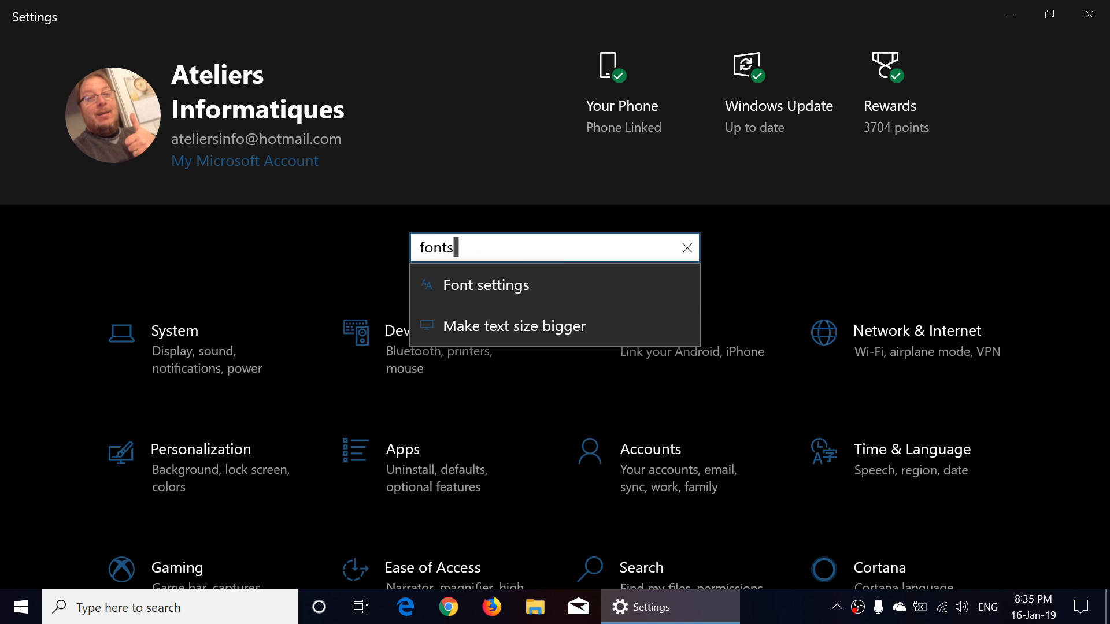
mouse_move(485, 284)
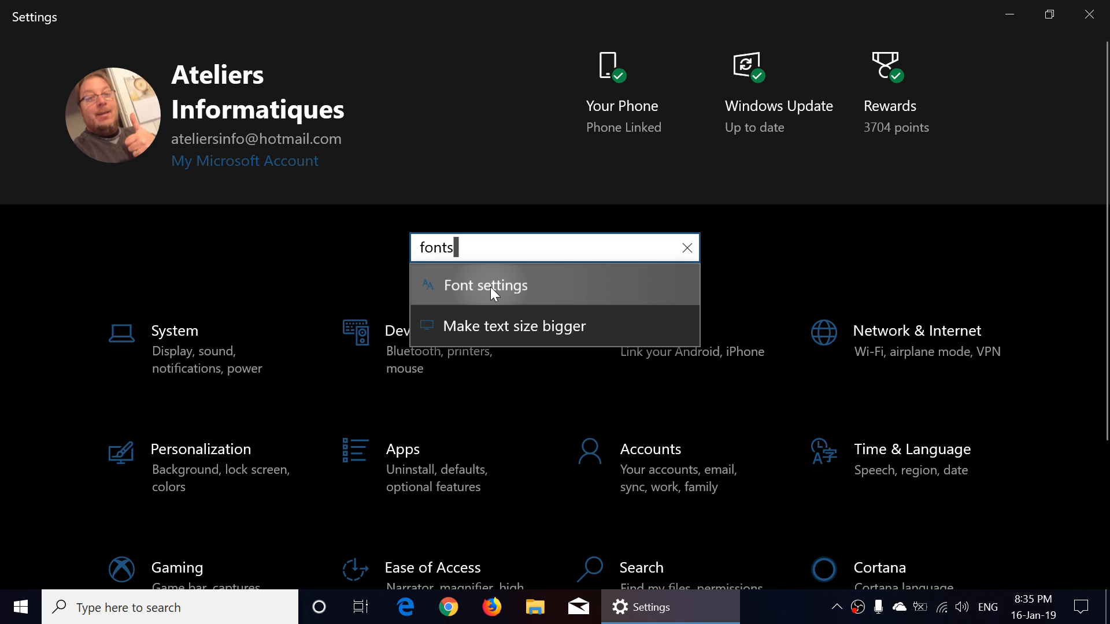
click(484, 286)
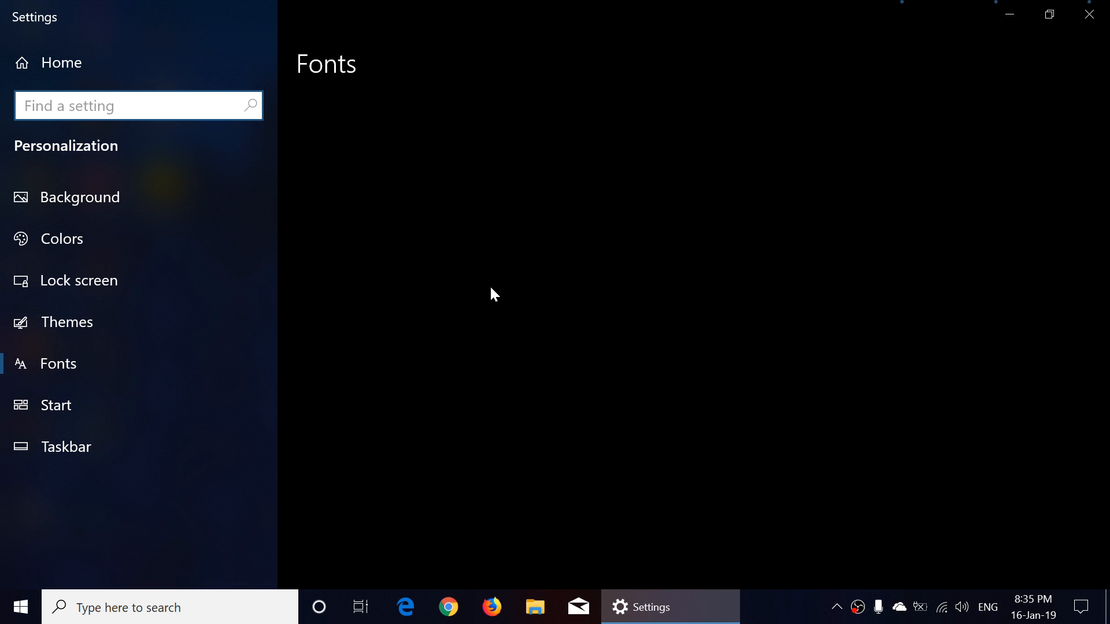
click(59, 363)
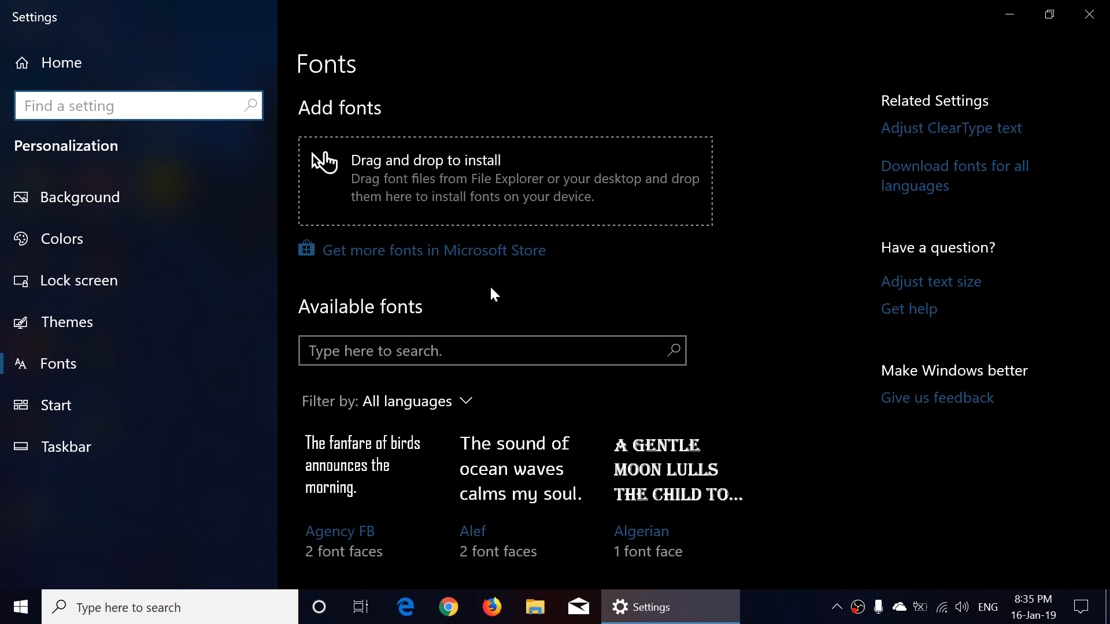
click(139, 105)
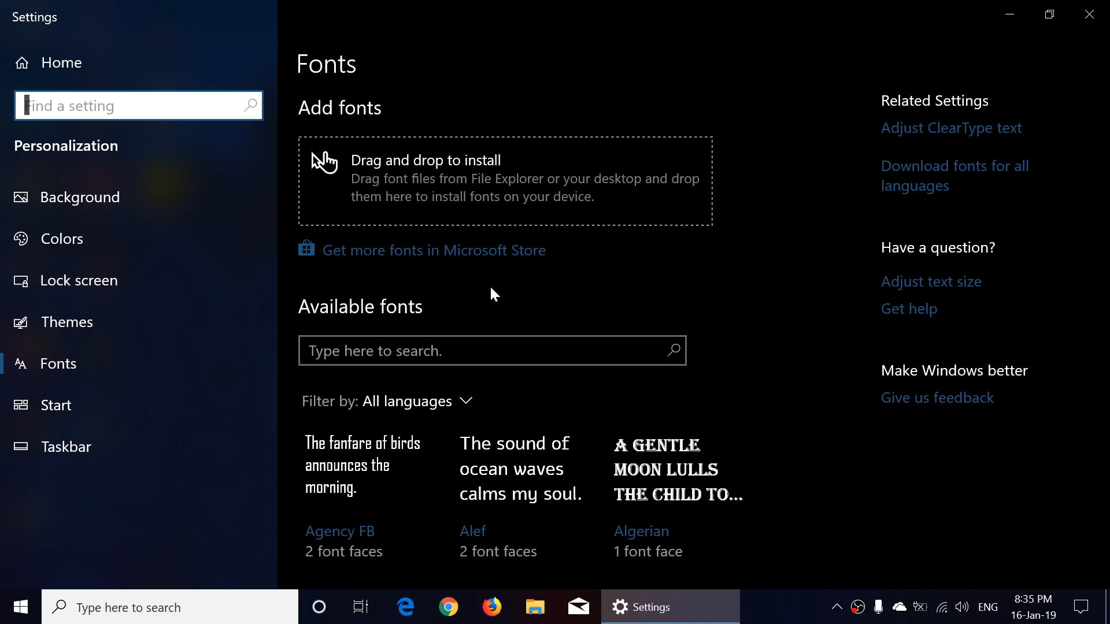
mouse_move(481, 189)
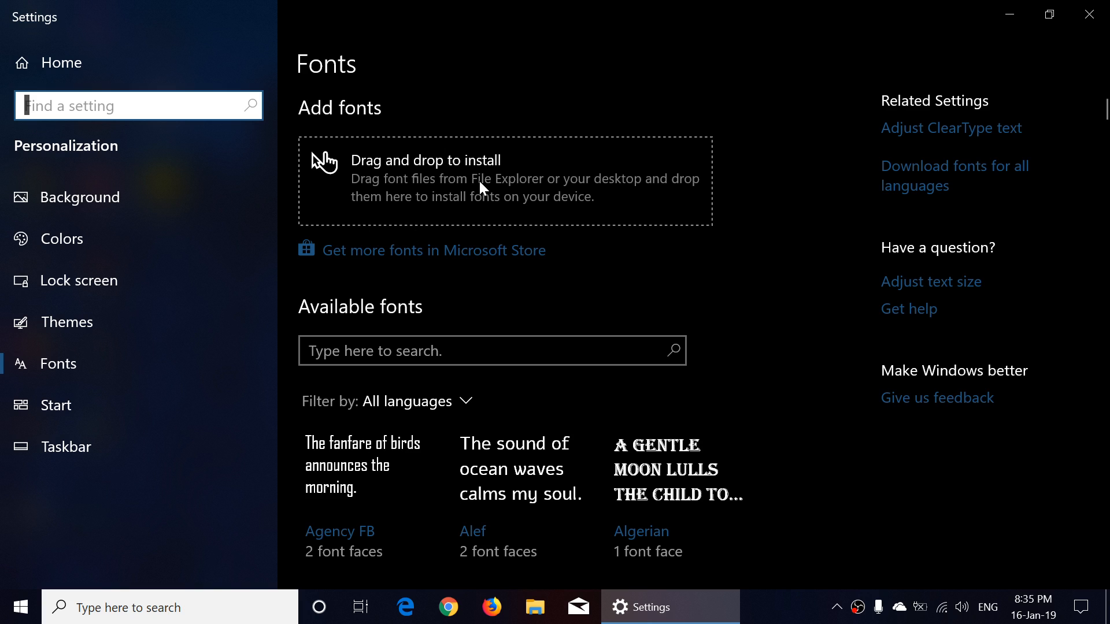
mouse_move(666, 269)
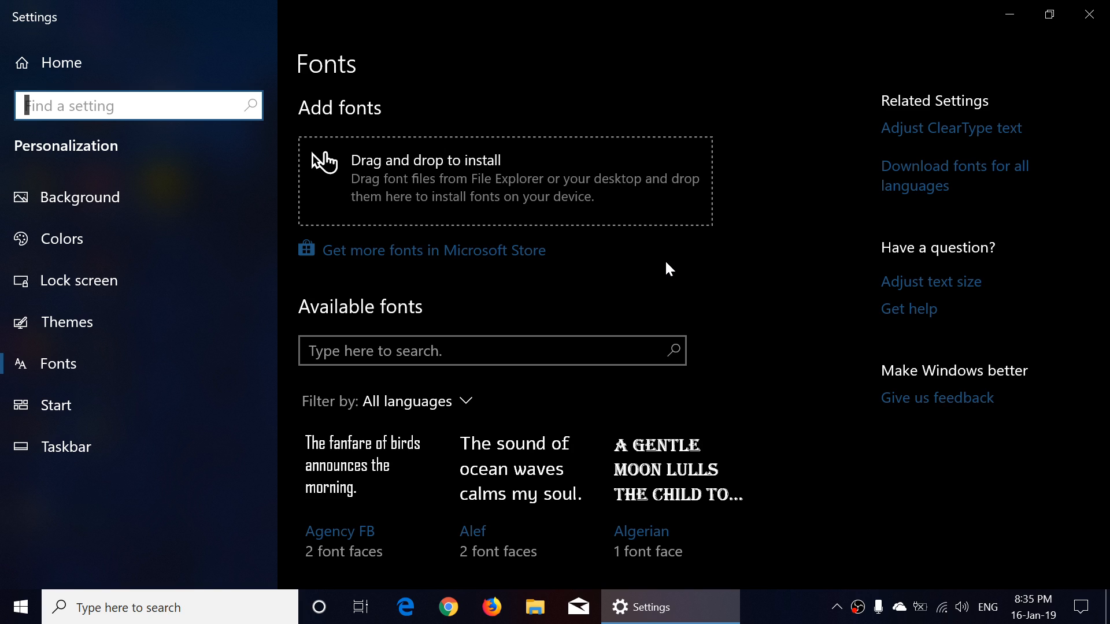
mouse_move(763, 303)
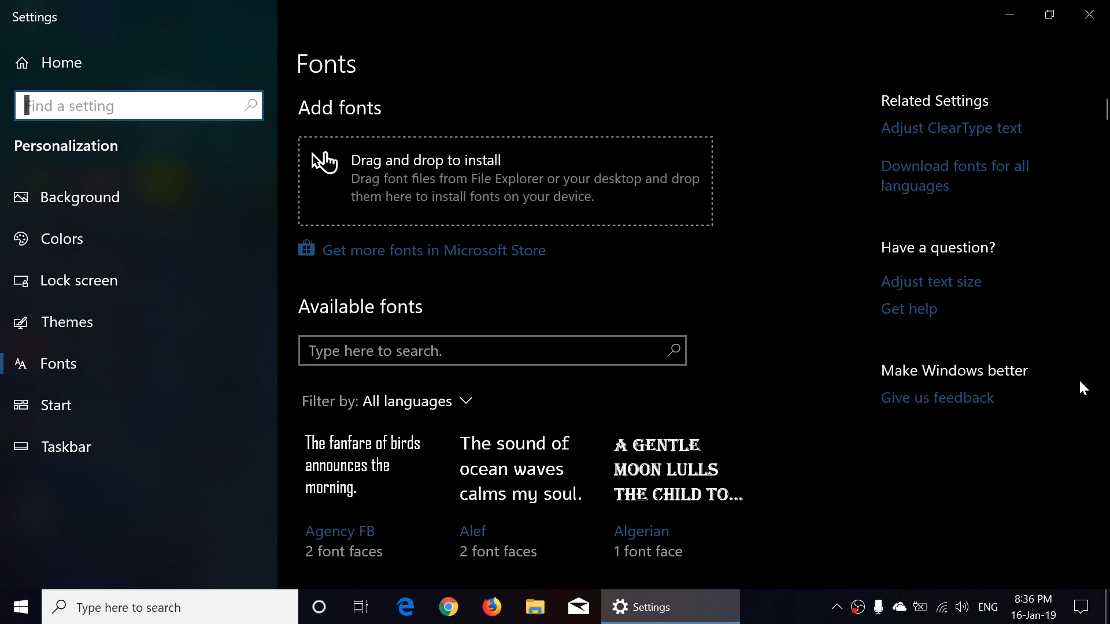
mouse_move(1026, 330)
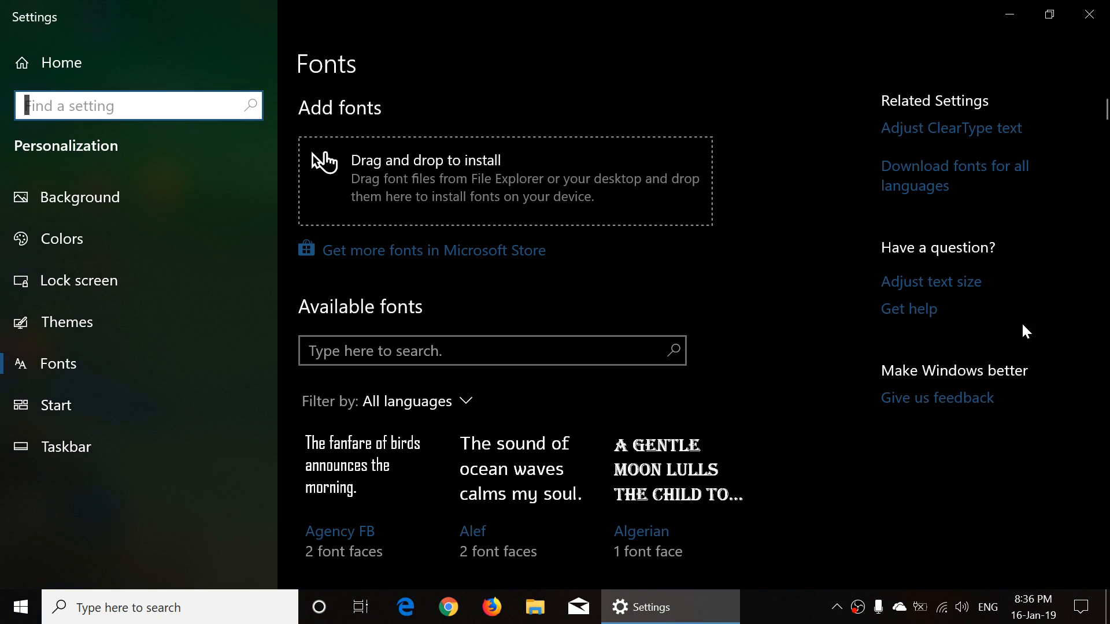
mouse_move(815, 319)
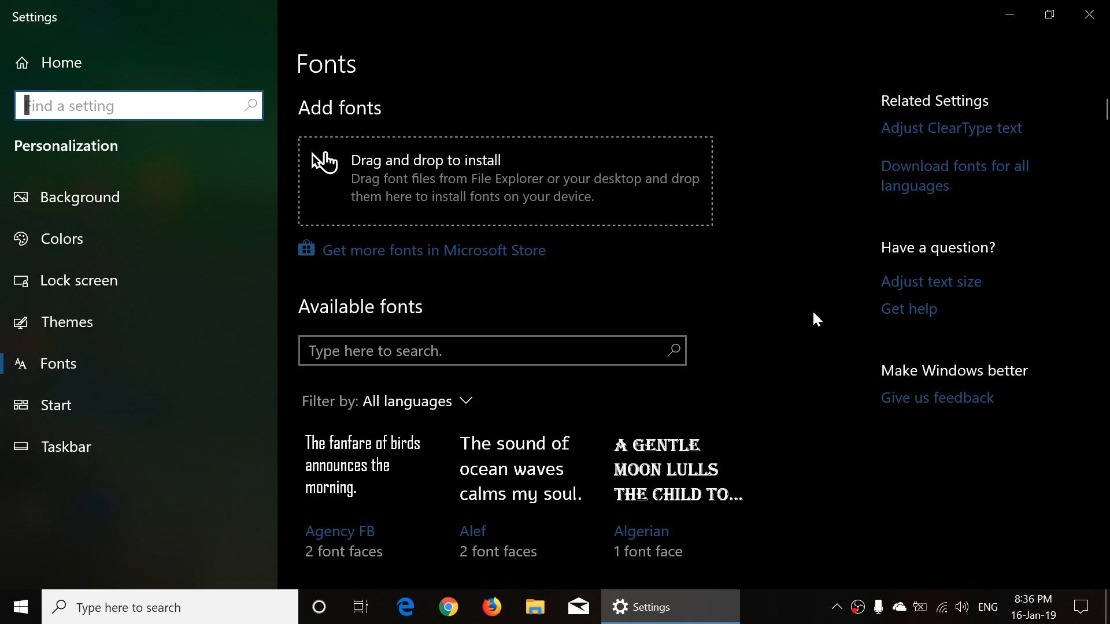
mouse_move(791, 304)
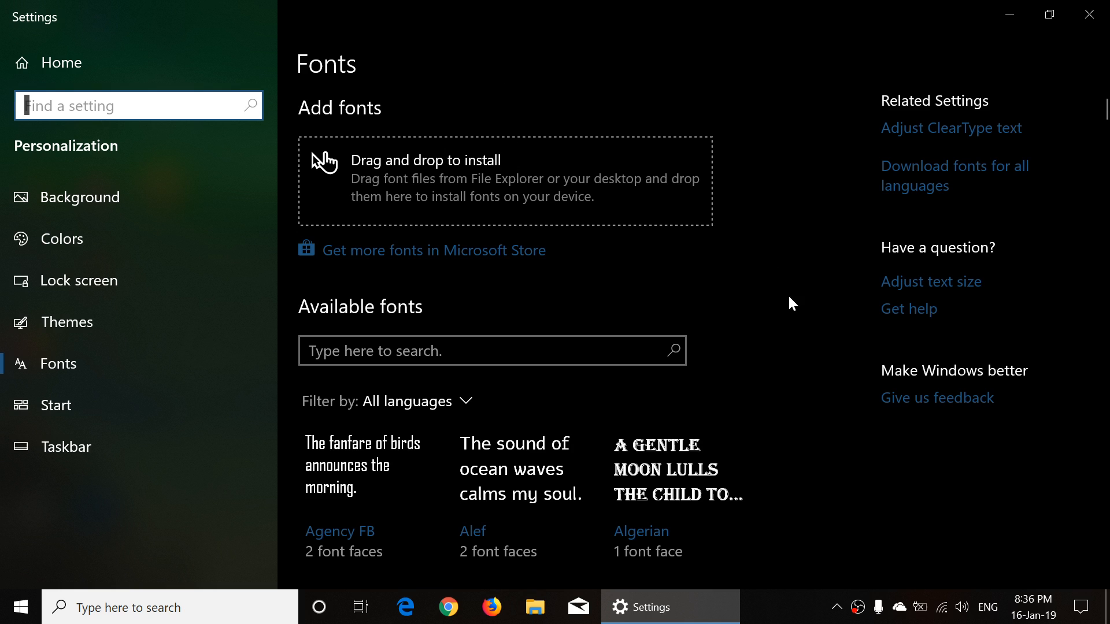
mouse_move(830, 308)
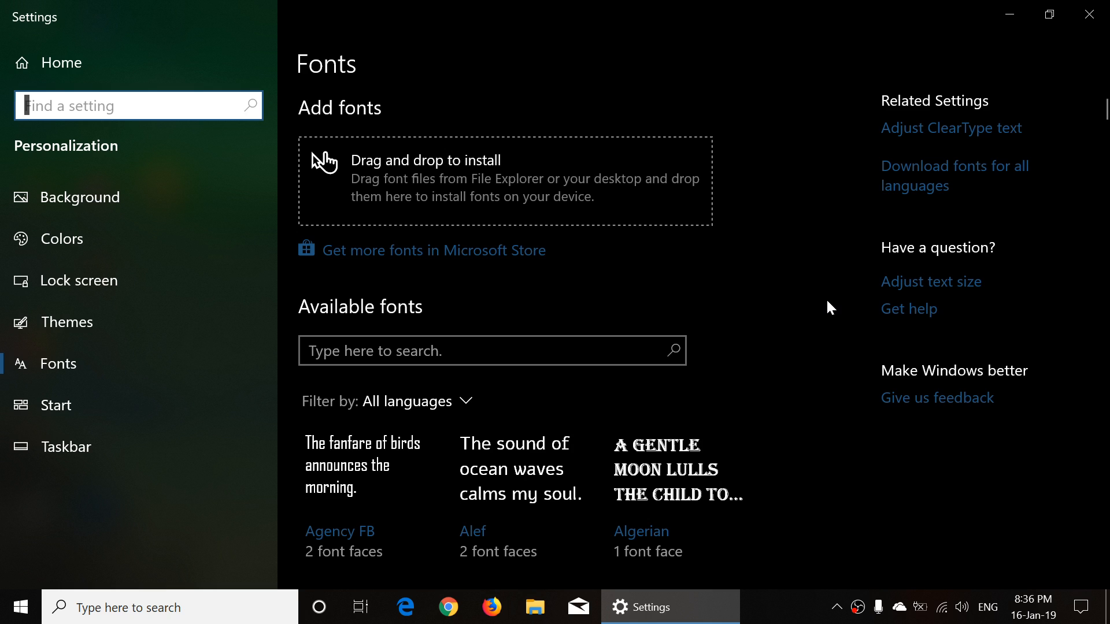
mouse_move(267, 82)
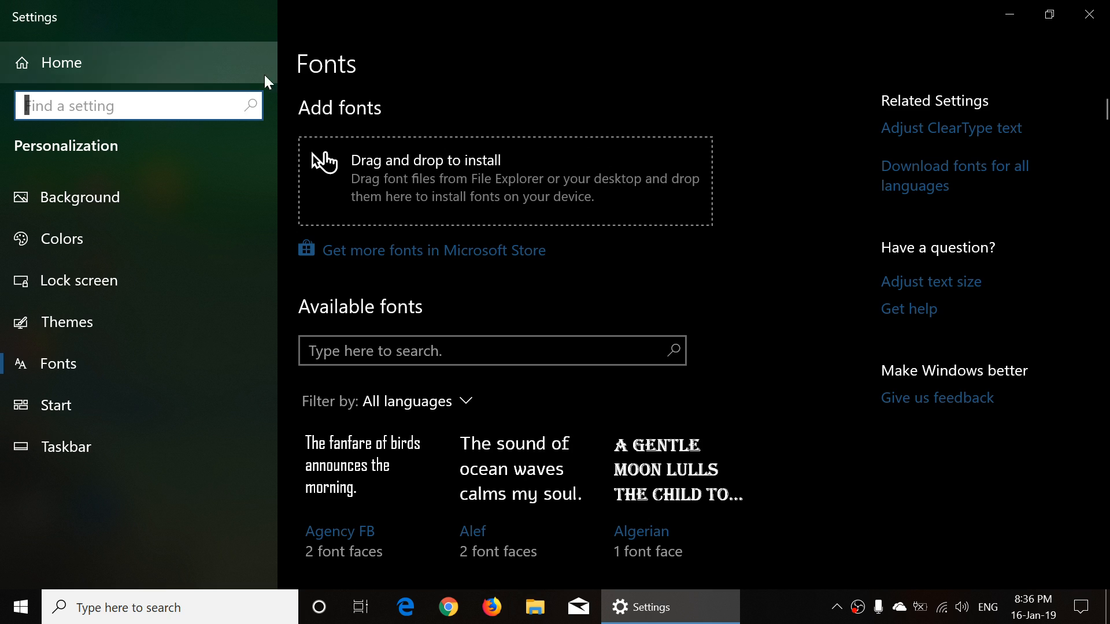
mouse_move(70, 60)
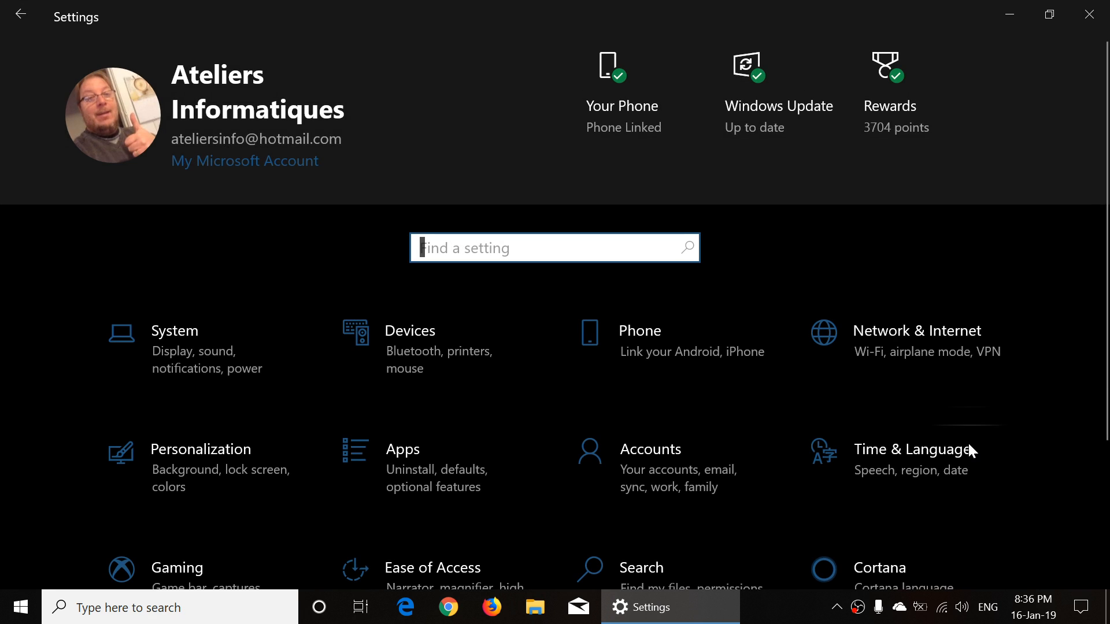
Go to Update & Security from the Settings home category list.
scroll(down, 3)
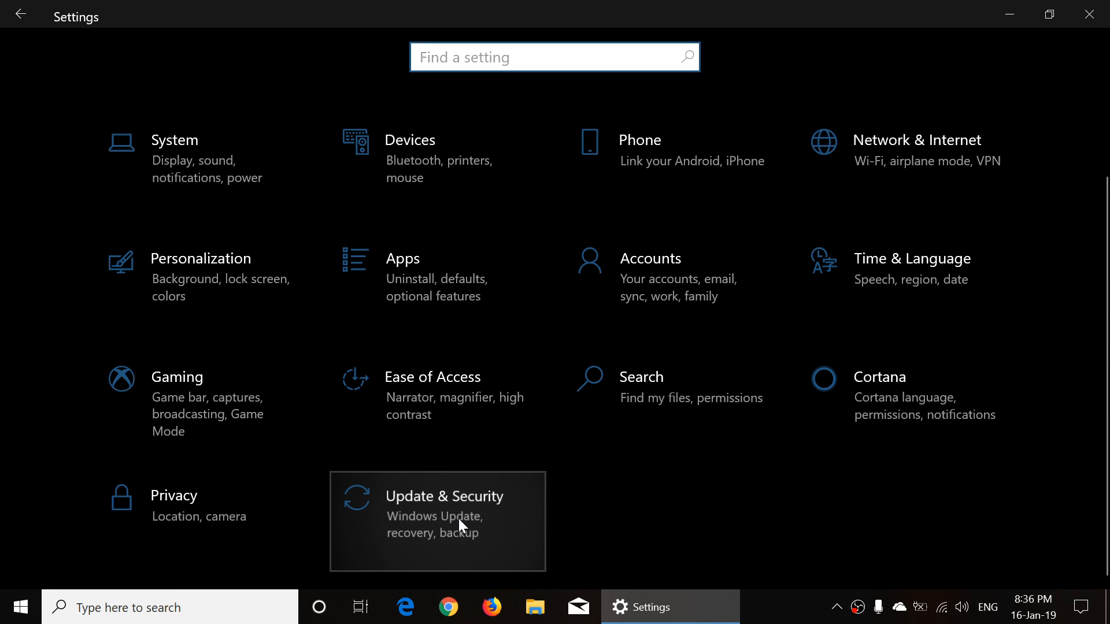
click(437, 513)
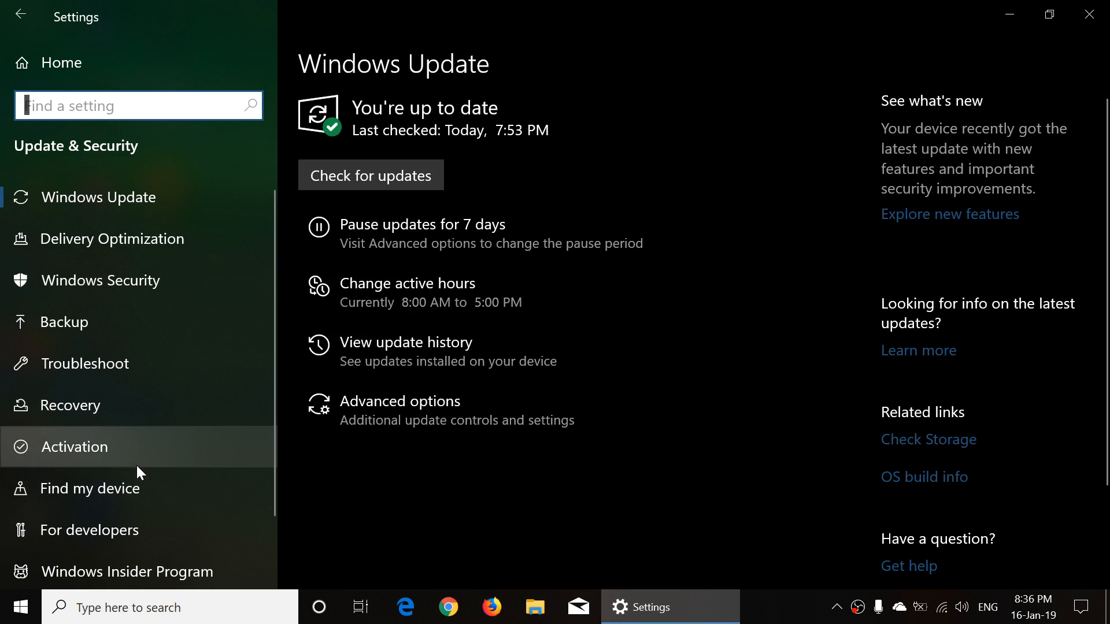
Show the Windows Insider Program page with its Fast ring and preview-build opt-out settings.
scroll(down, 3)
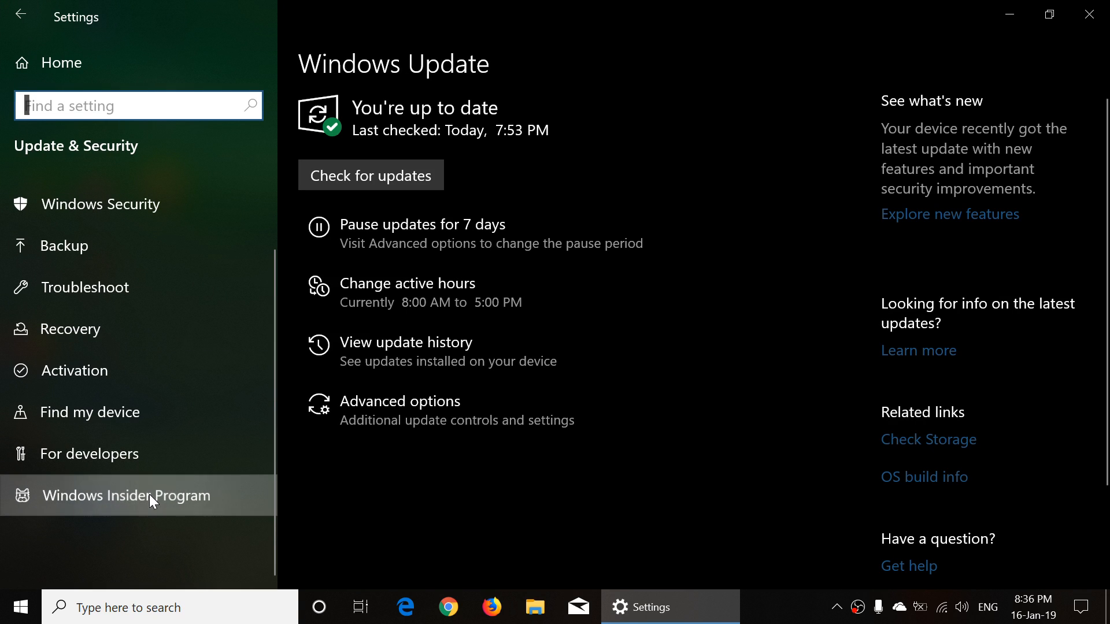
click(126, 494)
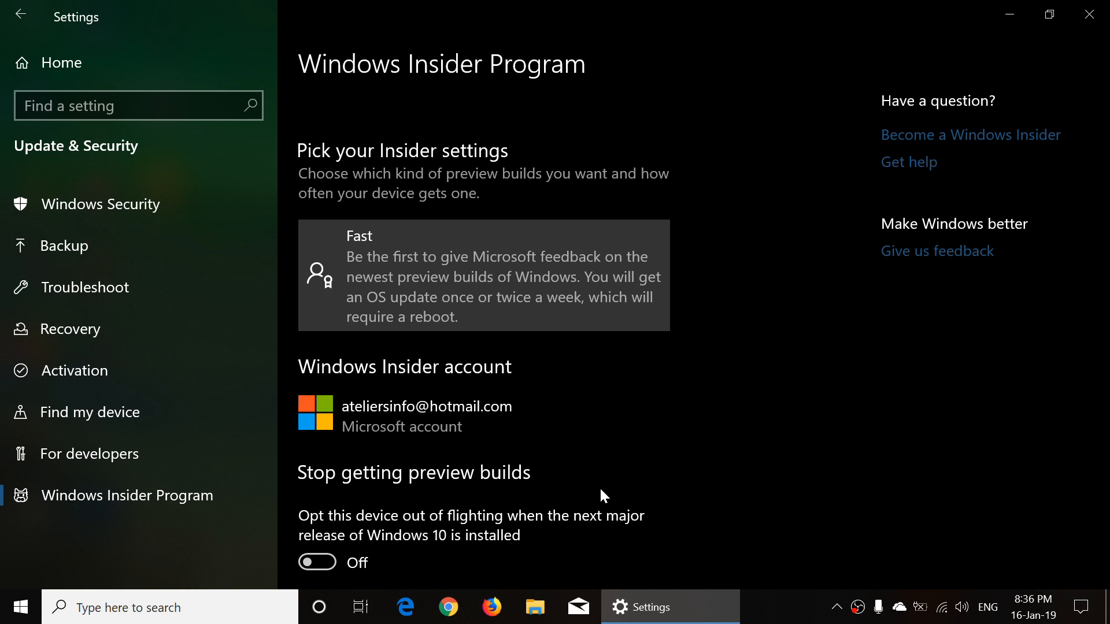
mouse_move(713, 417)
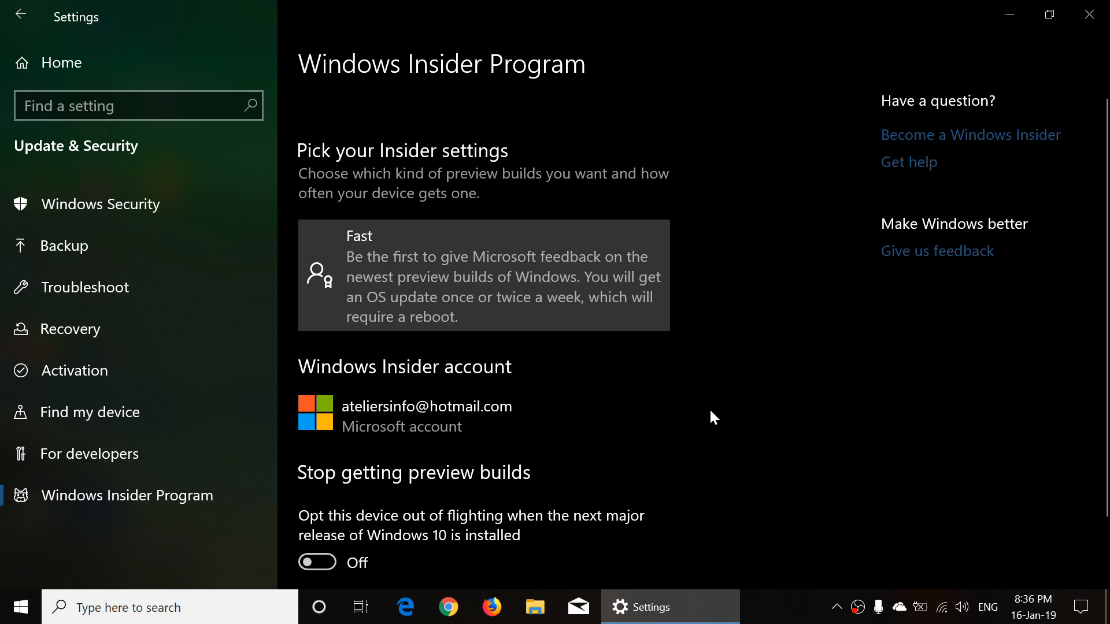
mouse_move(779, 406)
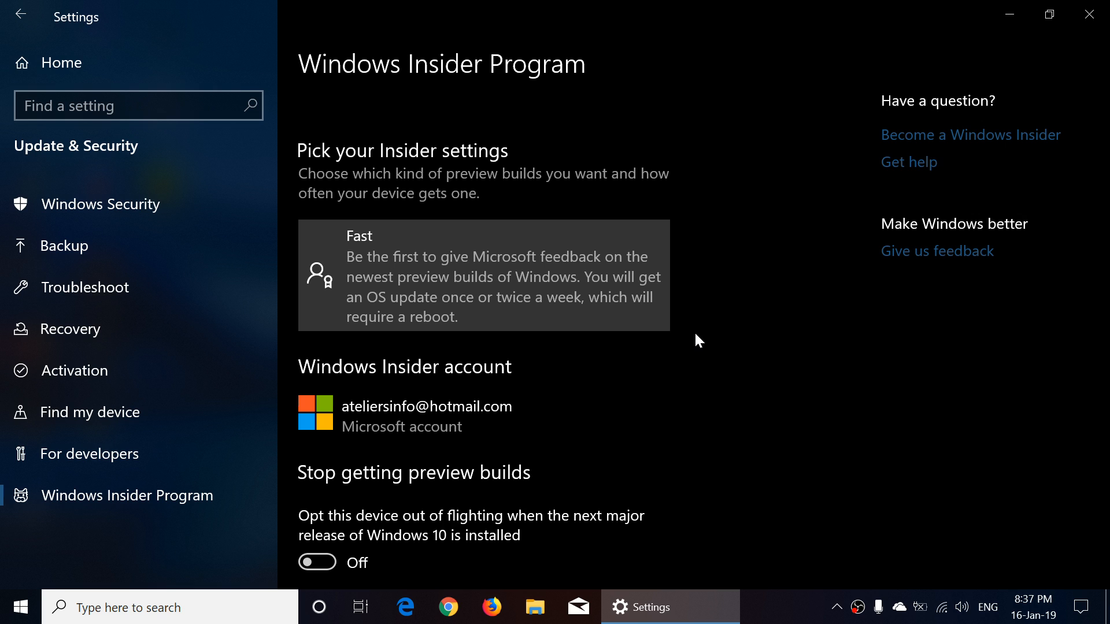
mouse_move(875, 87)
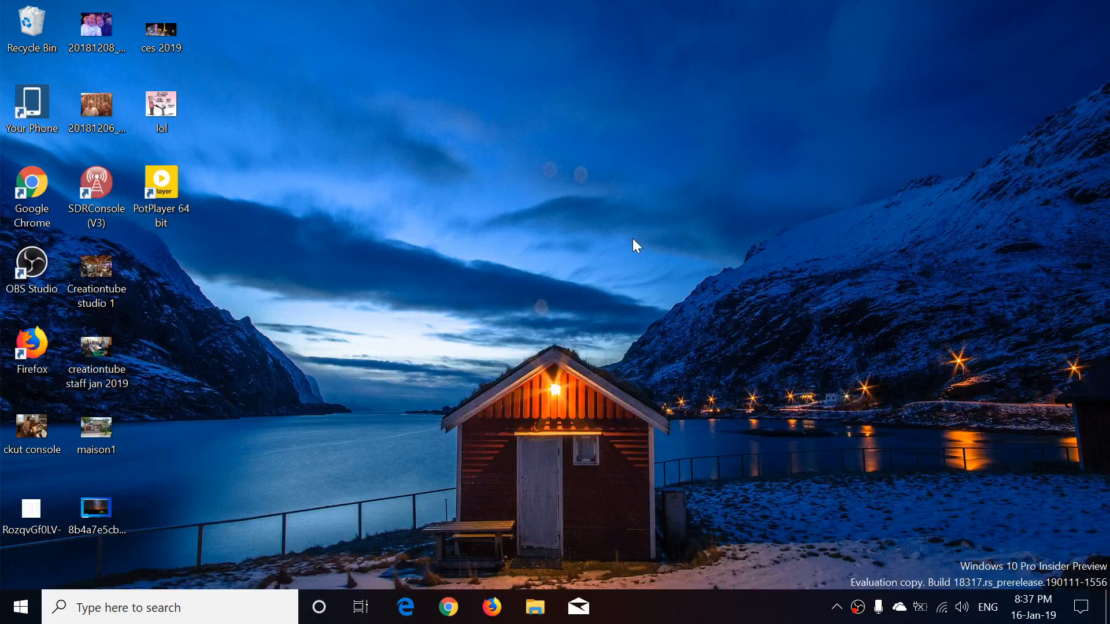
mouse_move(1096, 610)
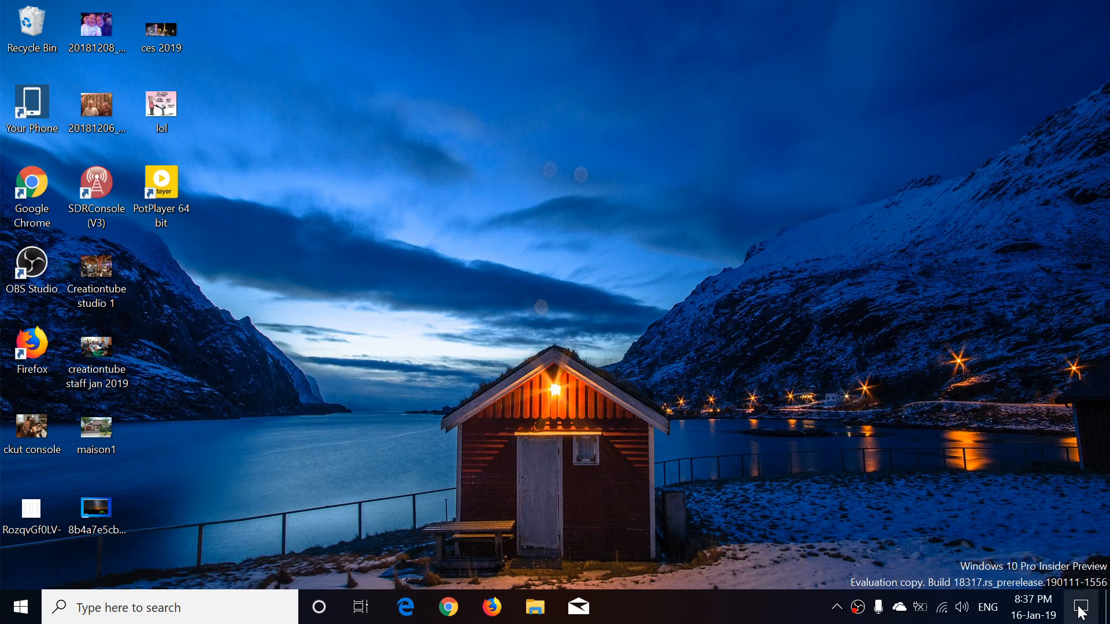
Reopen the Settings home page through the Action Center's All settings tile.
click(1082, 607)
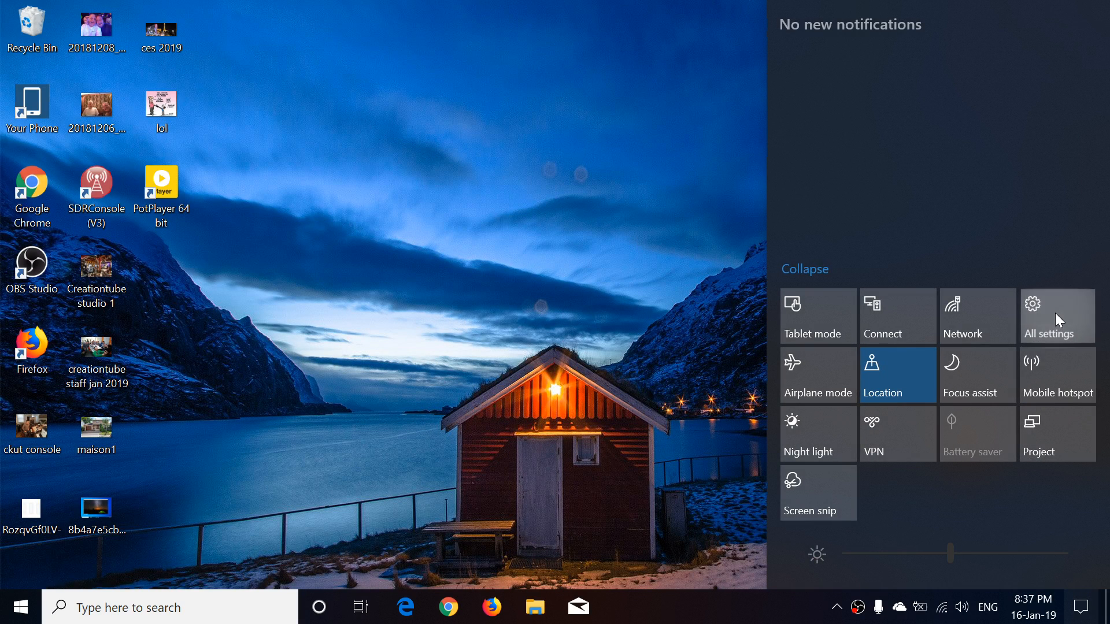
click(1048, 315)
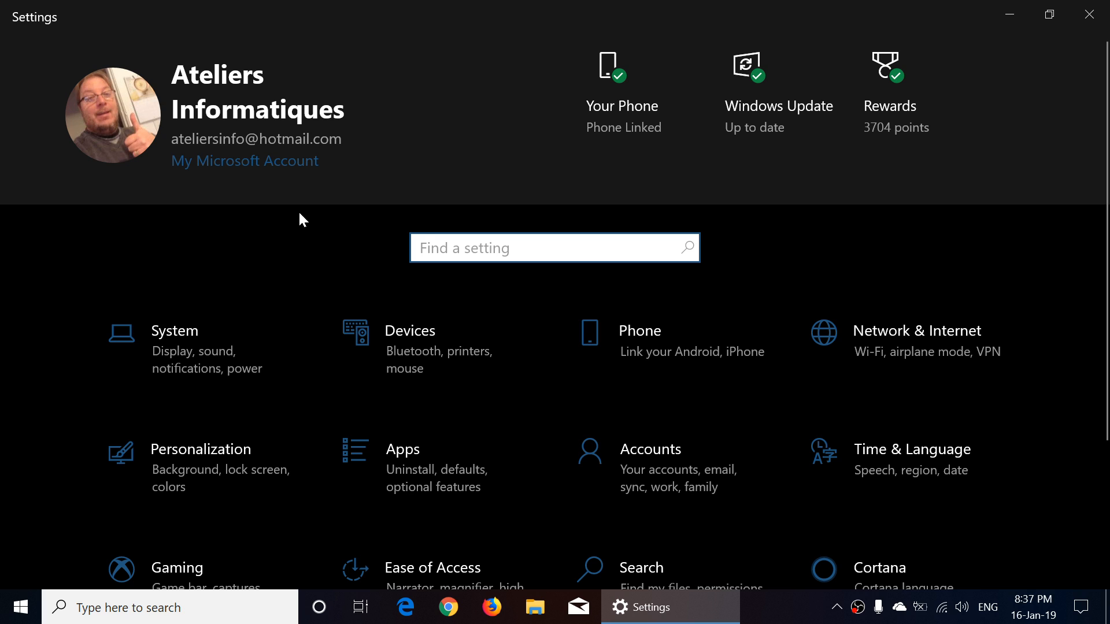
mouse_move(916, 58)
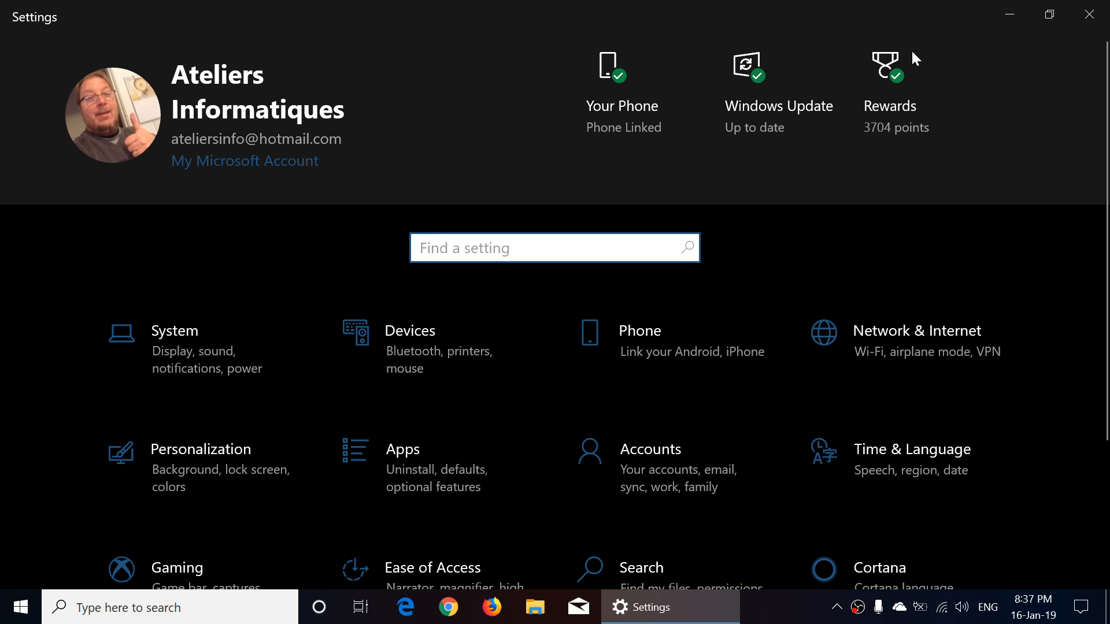
Check the Your Phone, Windows Update and Rewards header statuses, then return to the desktop.
click(554, 248)
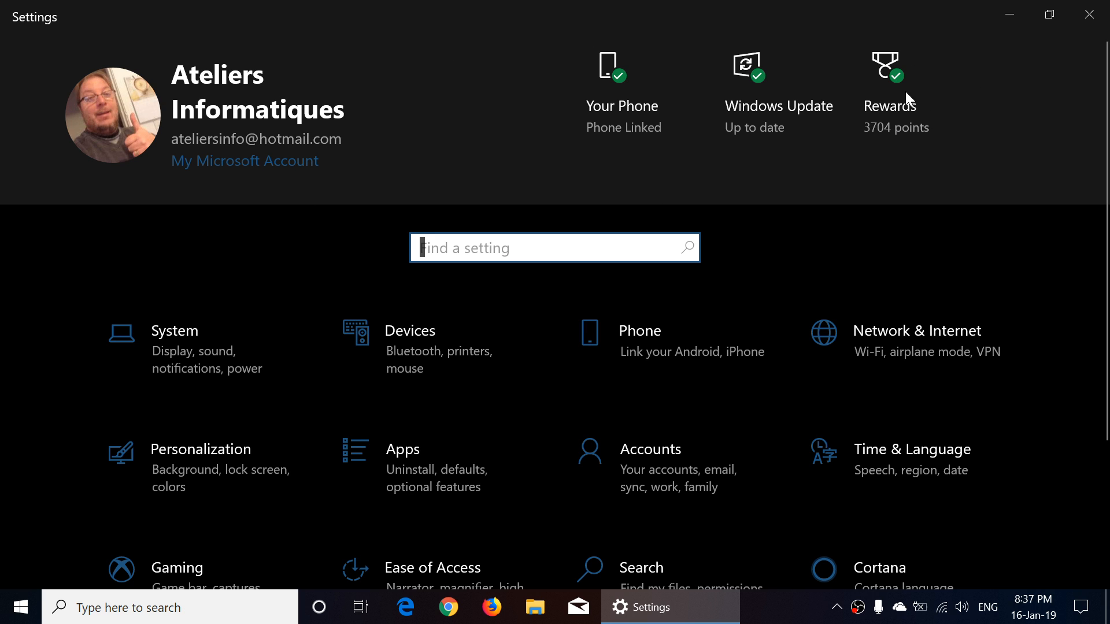
mouse_move(683, 121)
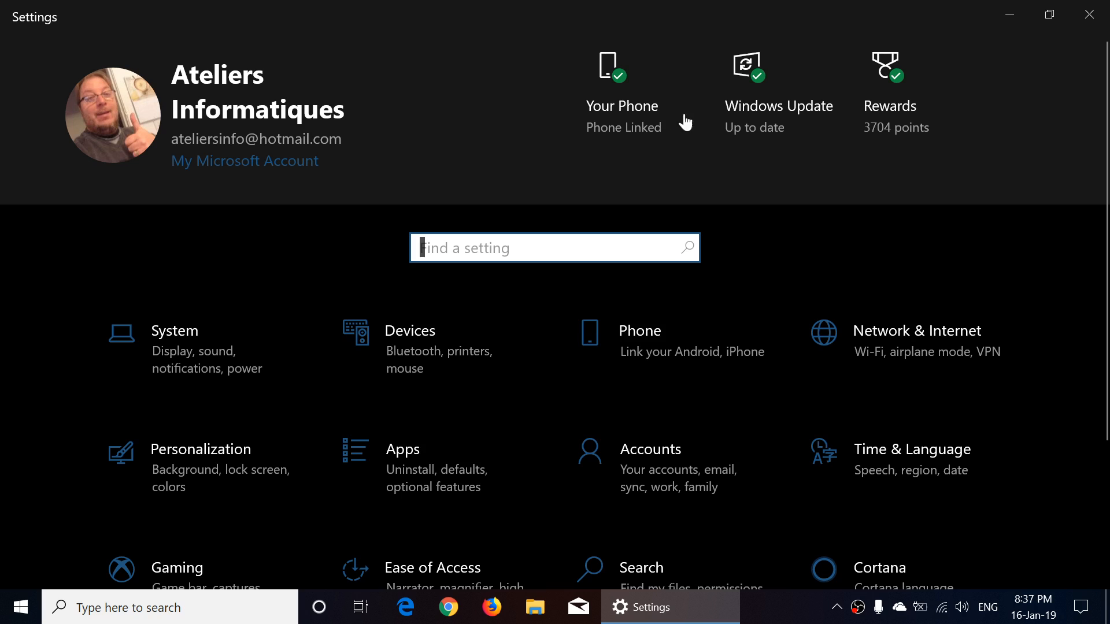
mouse_move(821, 166)
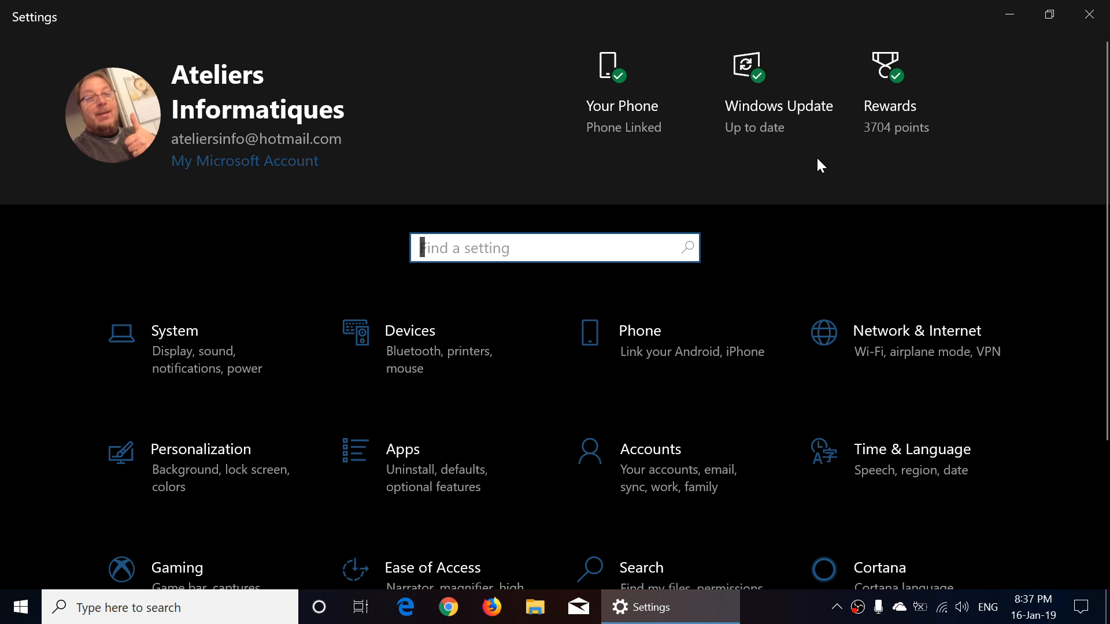
mouse_move(1085, 152)
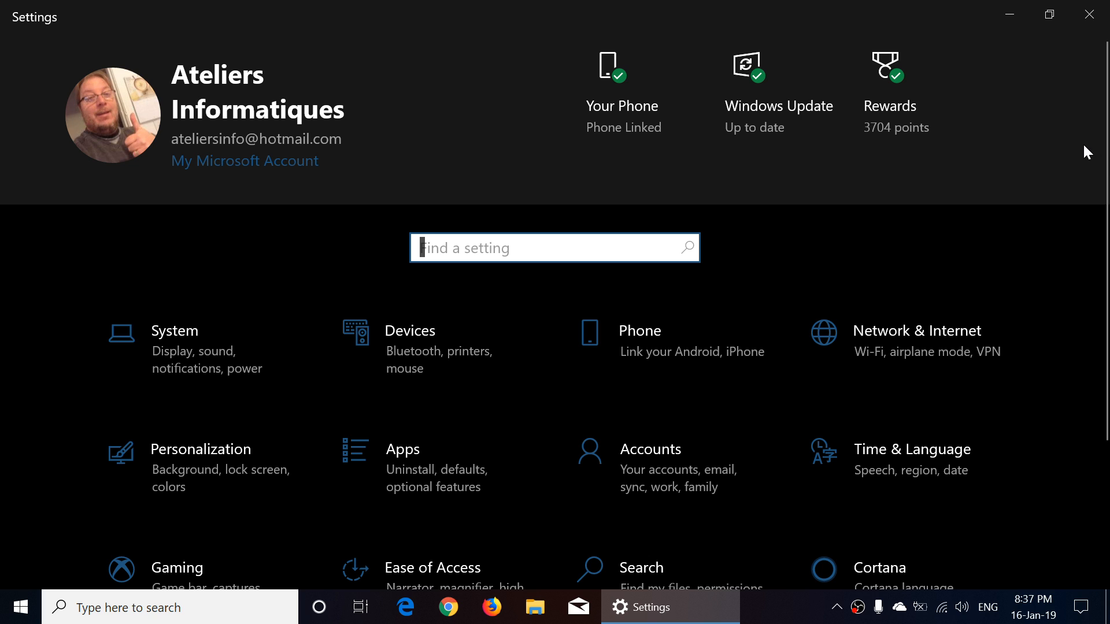
mouse_move(1006, 146)
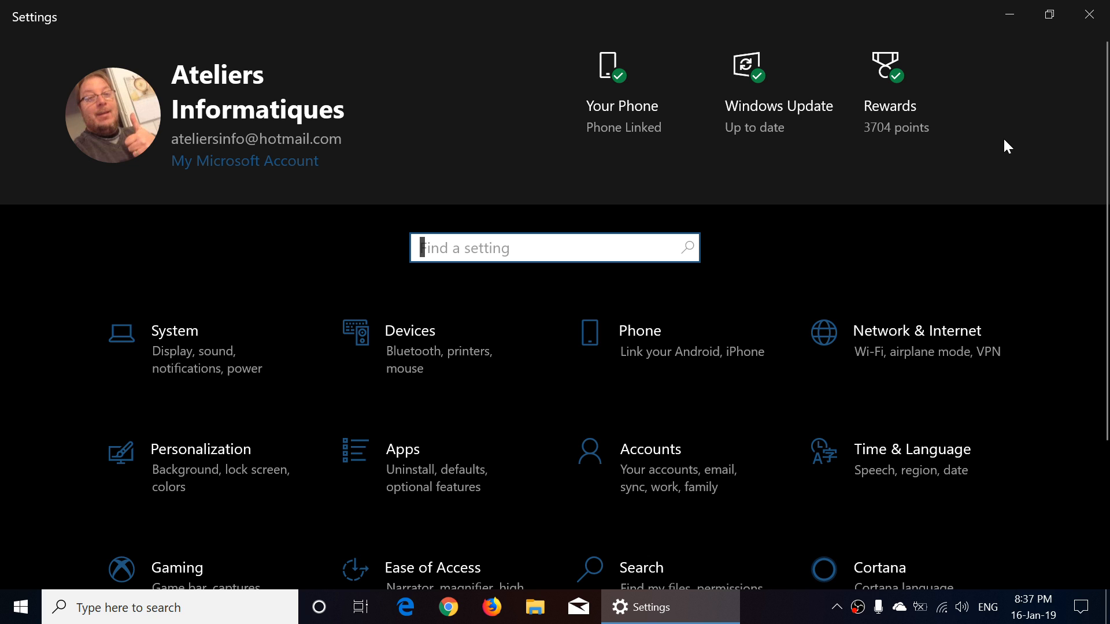
mouse_move(832, 261)
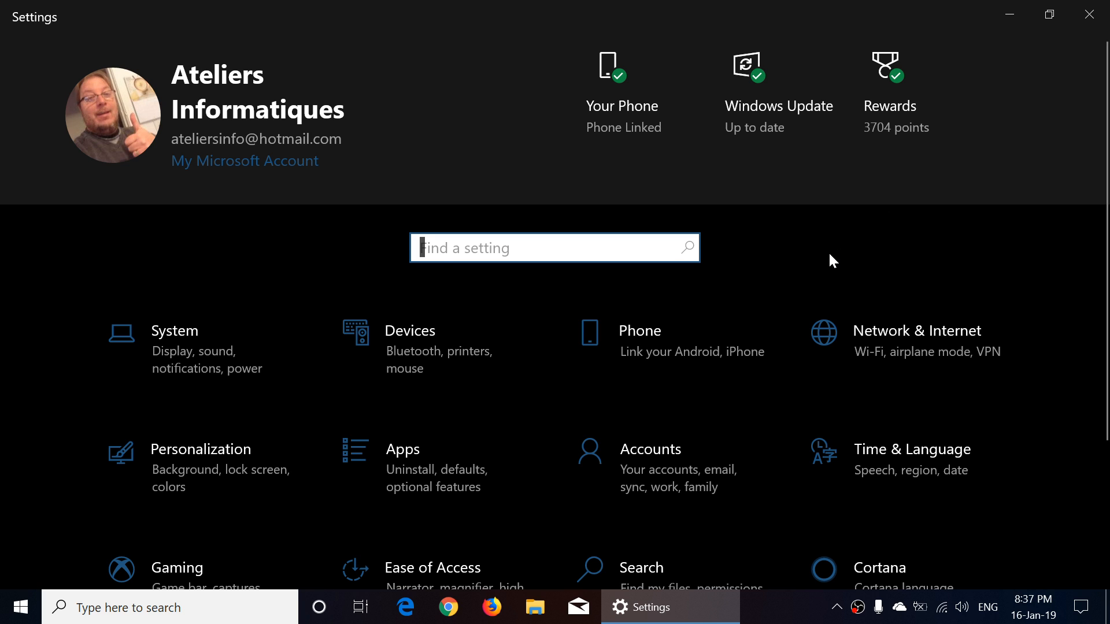
mouse_move(1065, 151)
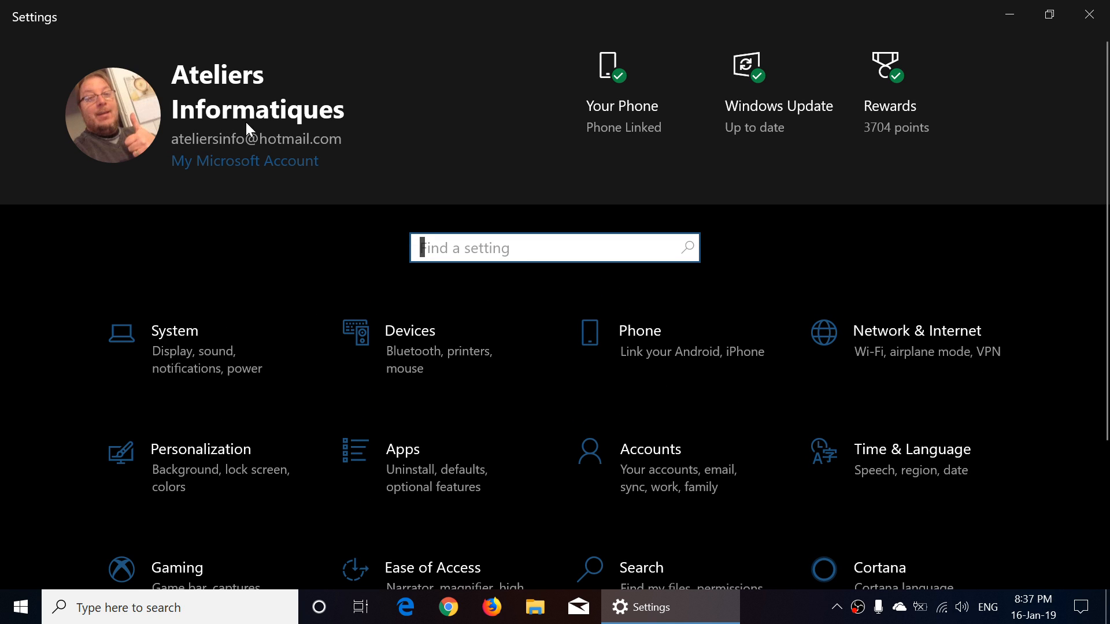
mouse_move(757, 111)
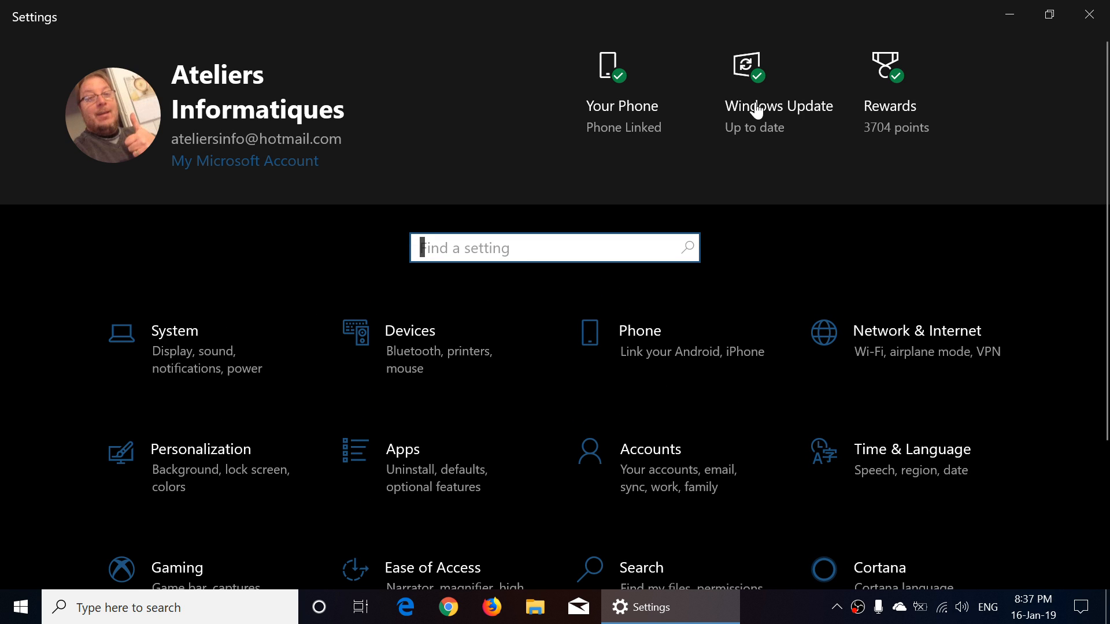
mouse_move(733, 190)
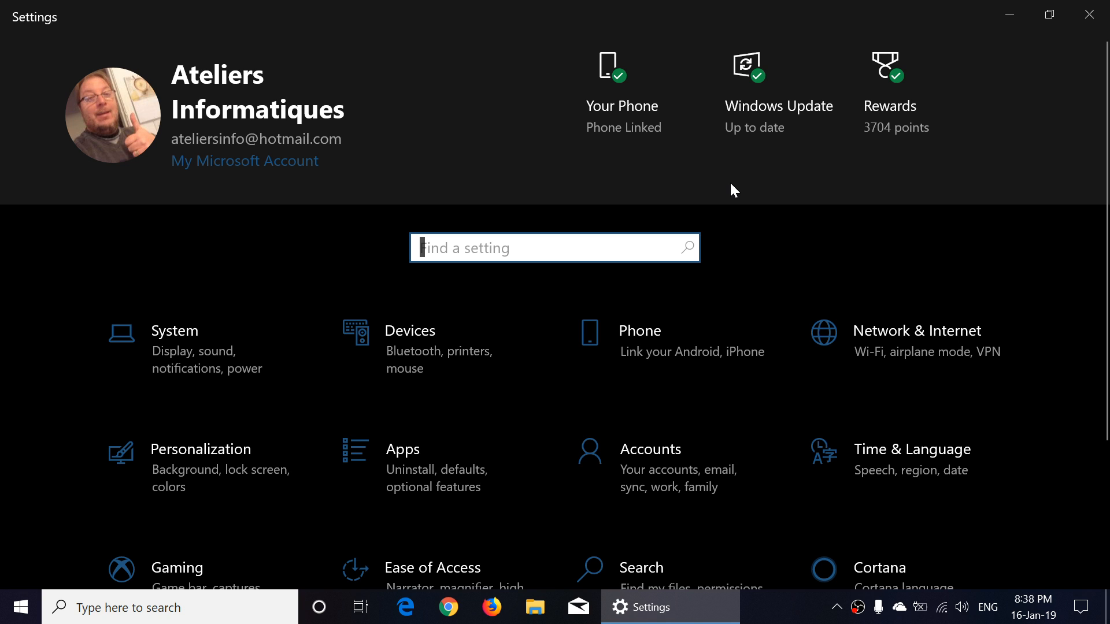
scroll(down, 3)
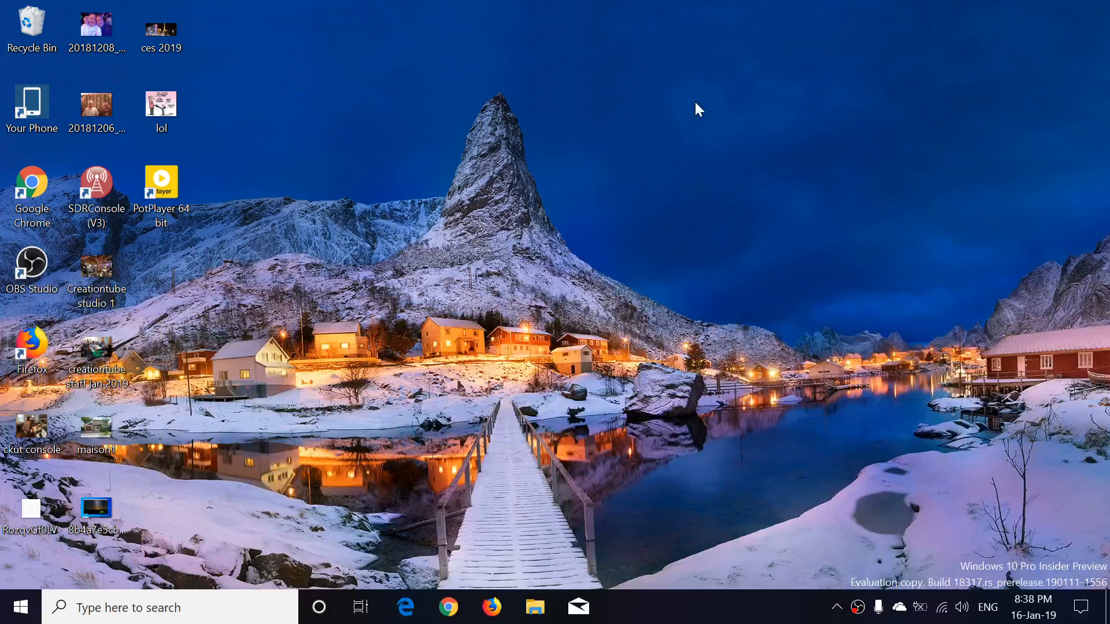
mouse_move(688, 165)
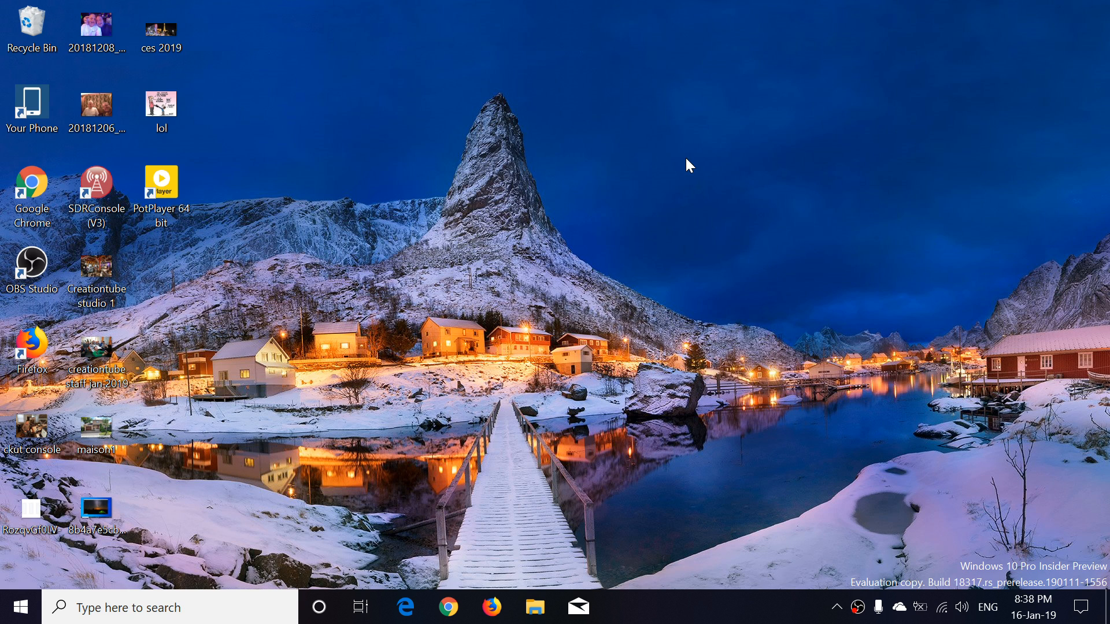
mouse_move(837, 607)
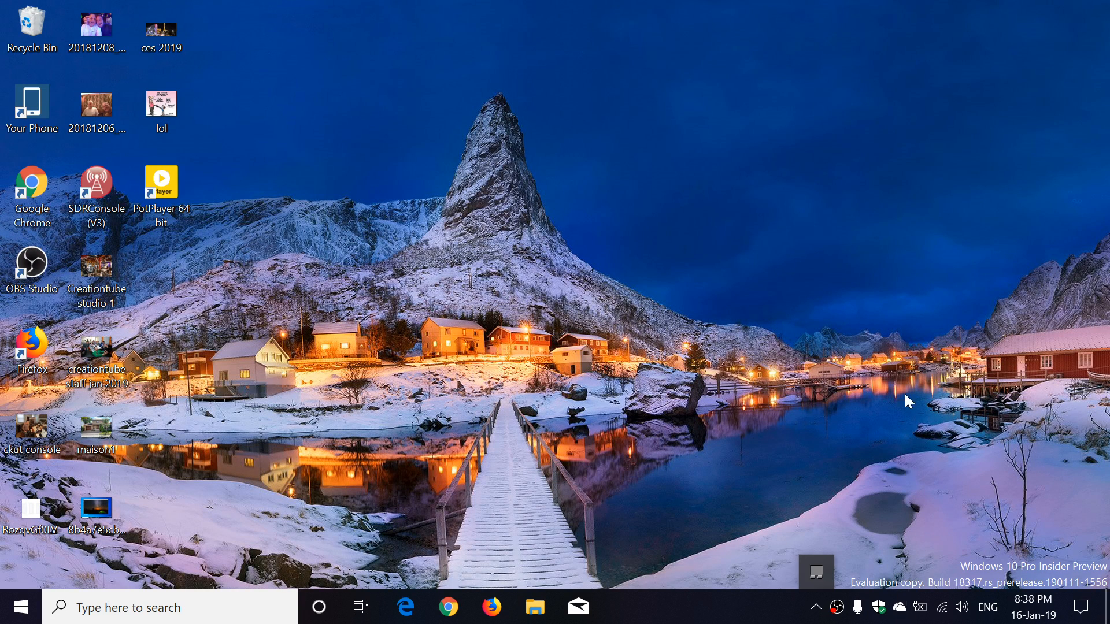
mouse_move(749, 448)
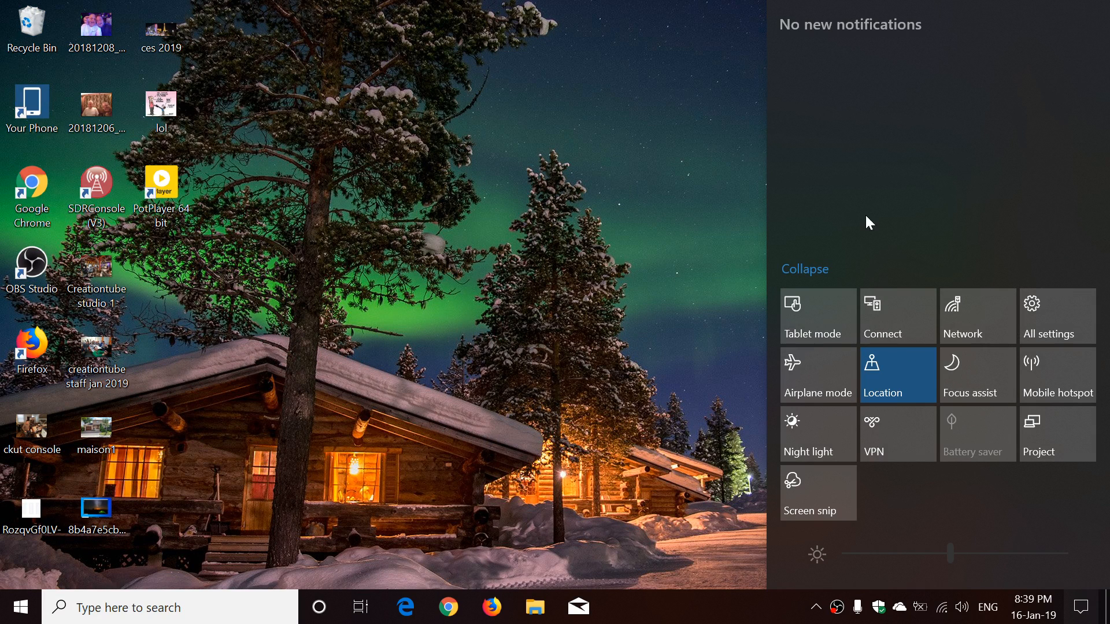
mouse_move(874, 185)
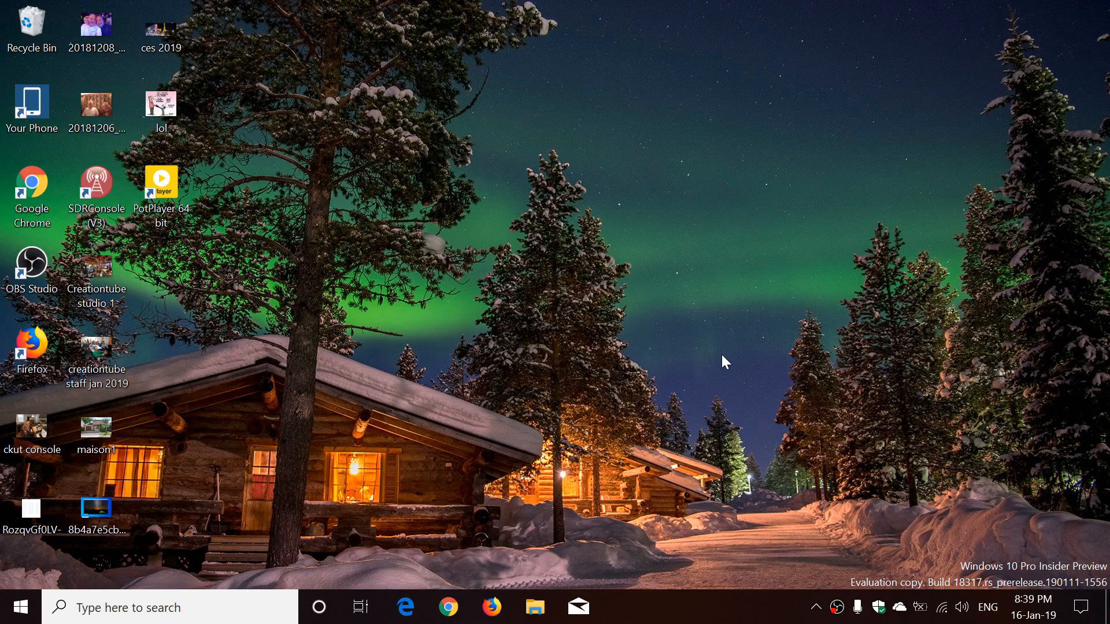
mouse_move(440, 499)
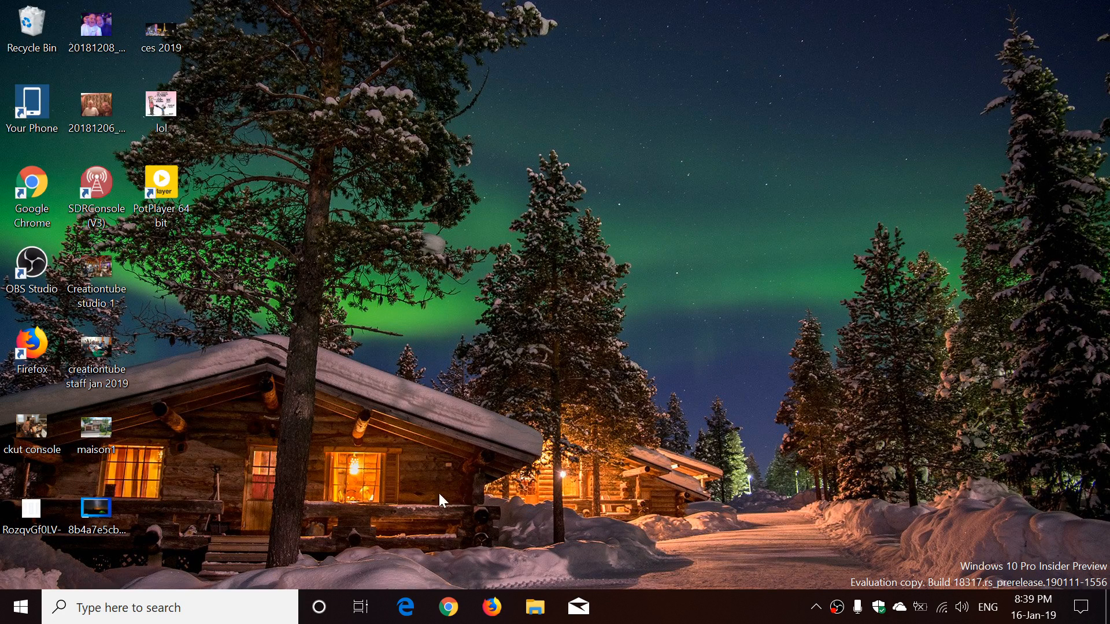
mouse_move(551, 432)
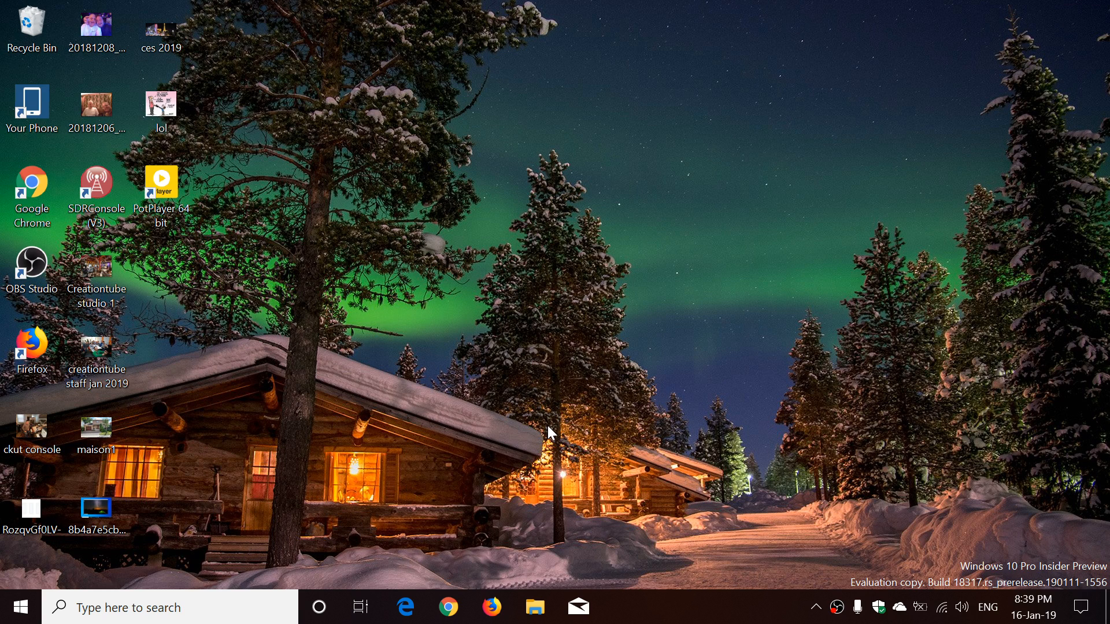